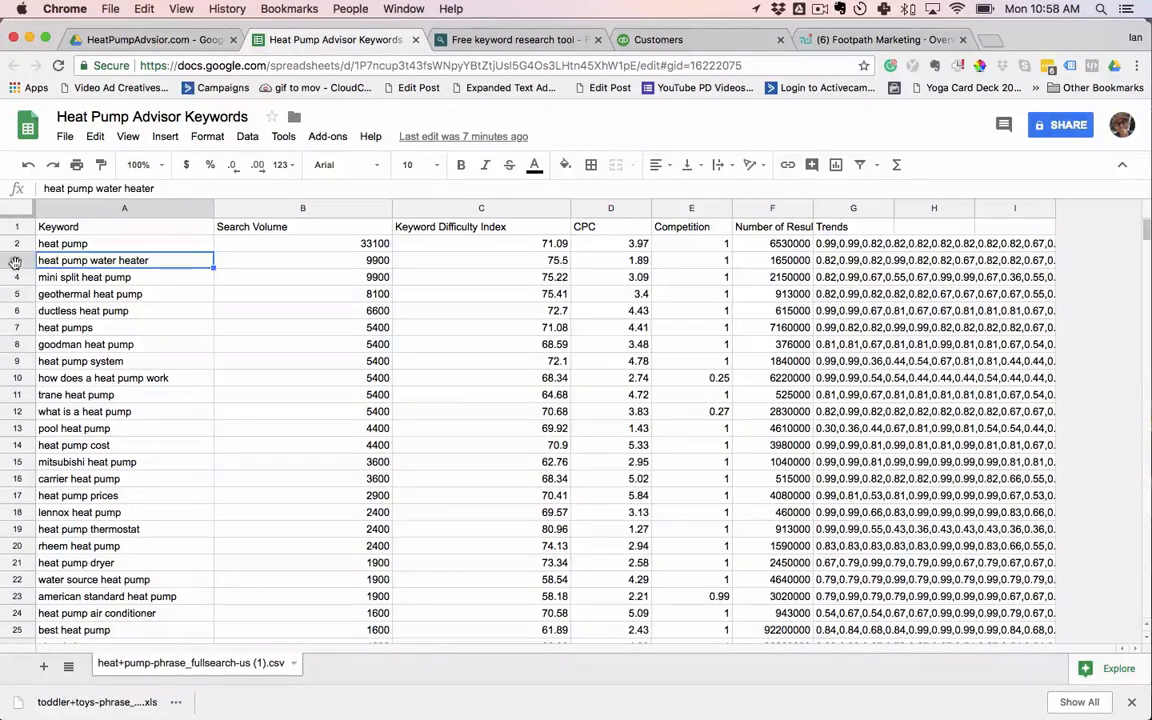
Select the heat pump water heater row in the Heat Pump Advisor Keywords sheet
click(16, 260)
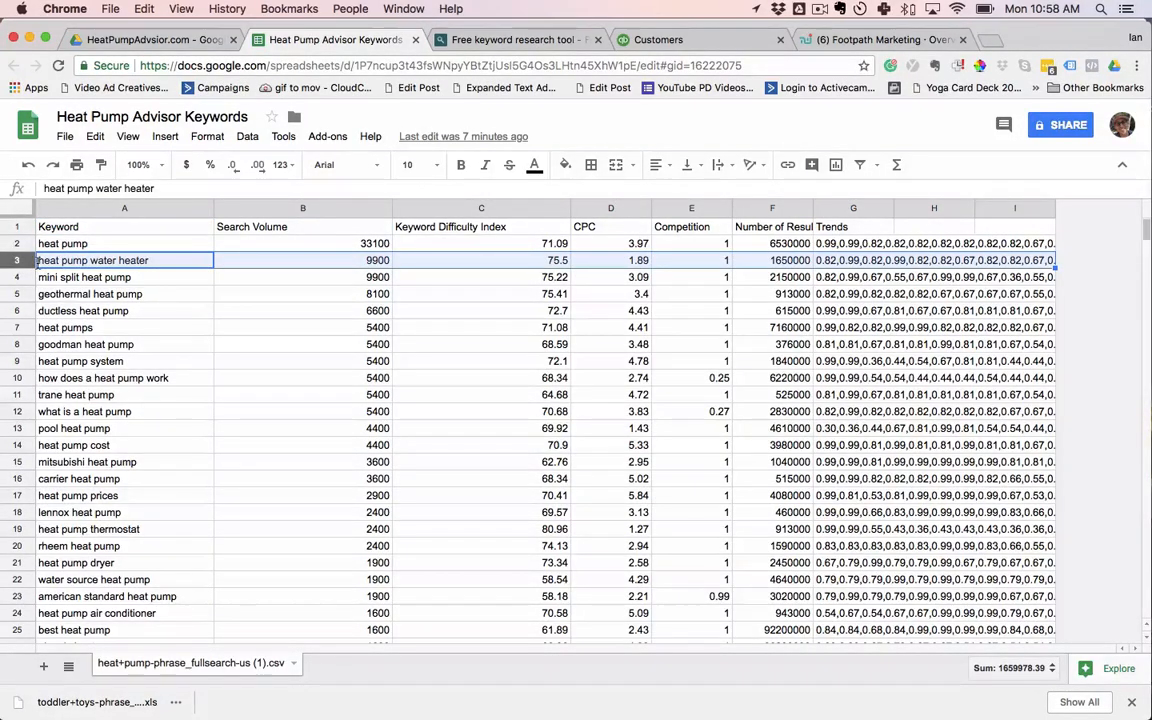
mouse_move(140, 332)
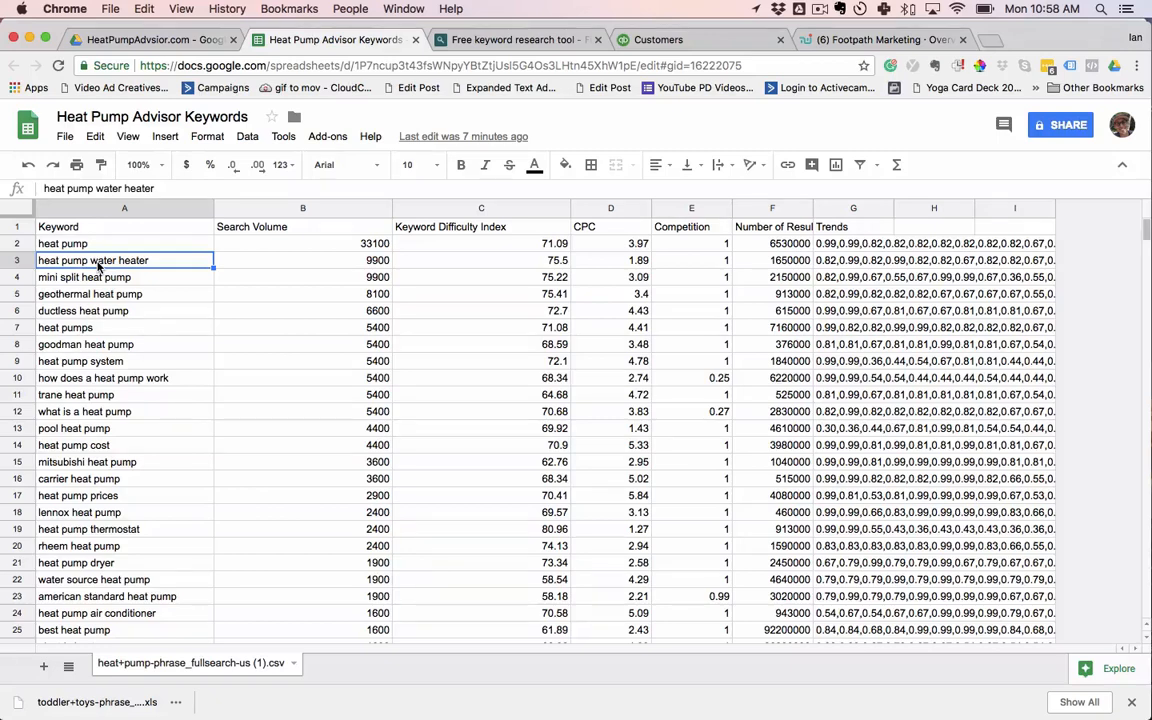
scroll(down, 3)
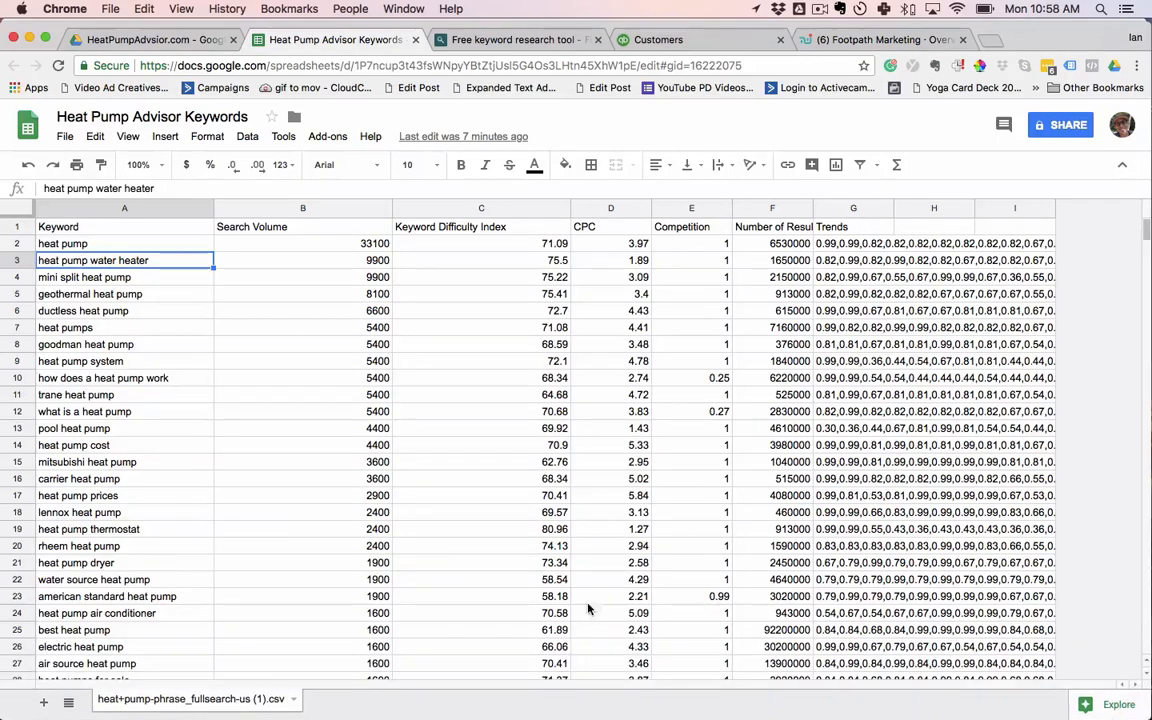
mouse_move(236, 482)
text(sem)
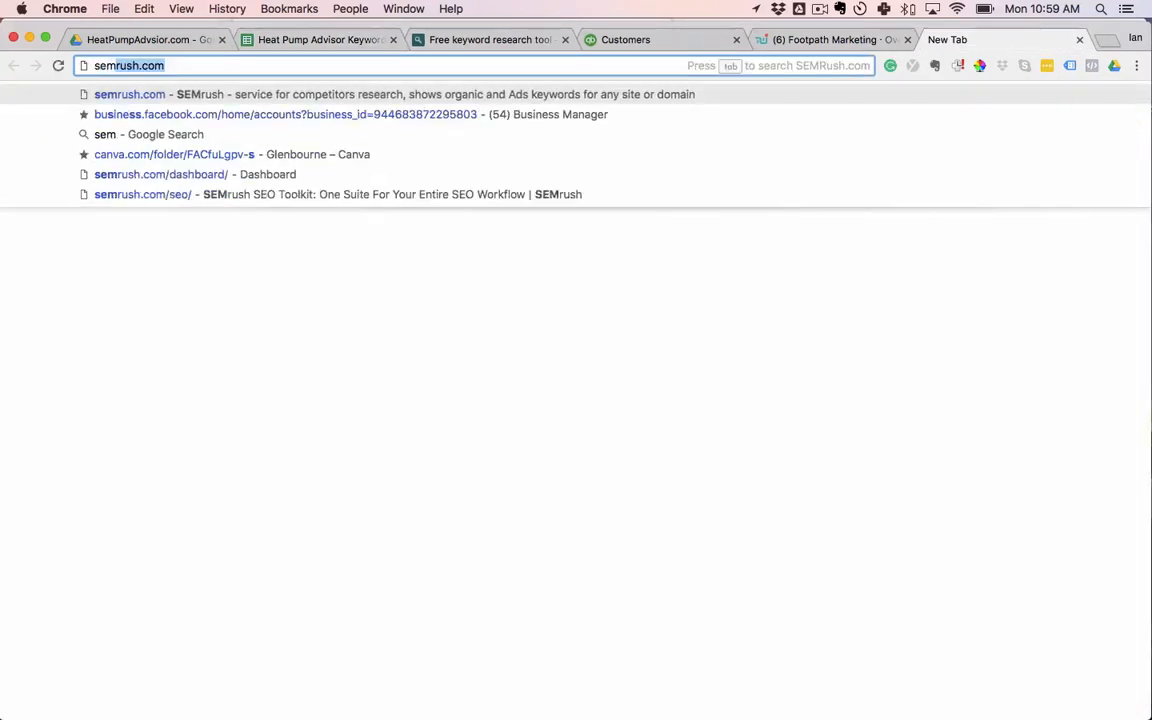
Look up 'heat pump water heater' in SEMrush and reach the Phrase Match Keywords section
click(160, 174)
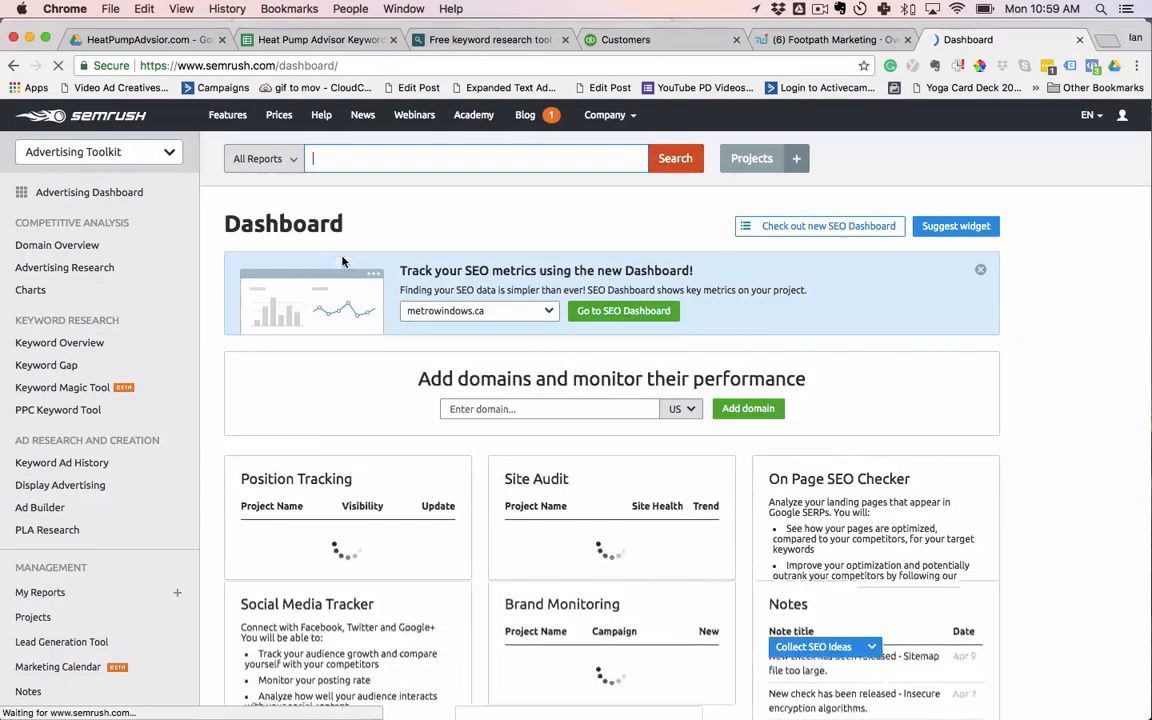
text(heat pump water heater)
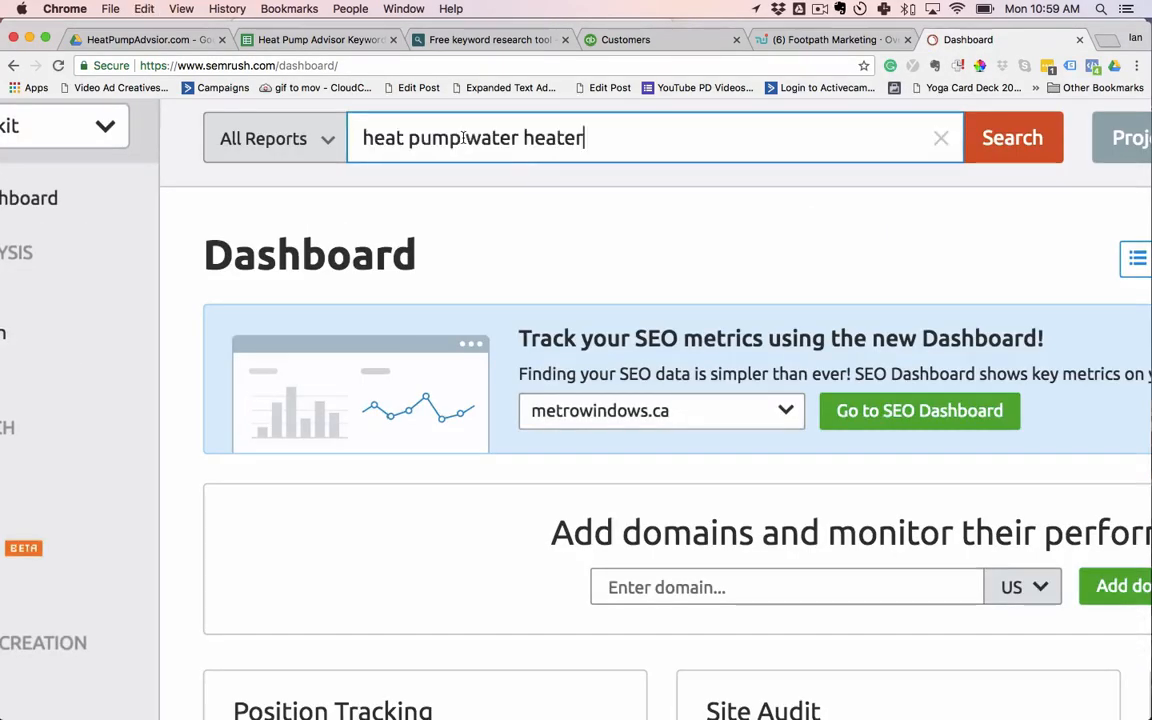
click(1012, 136)
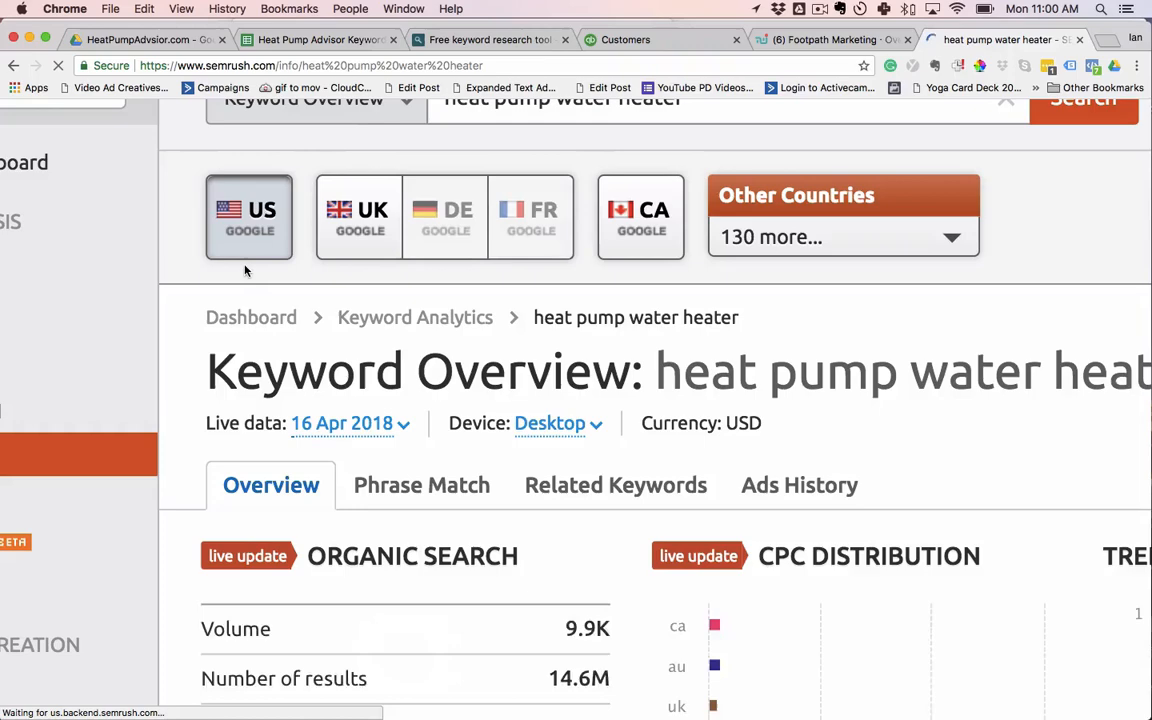
scroll(down, 3)
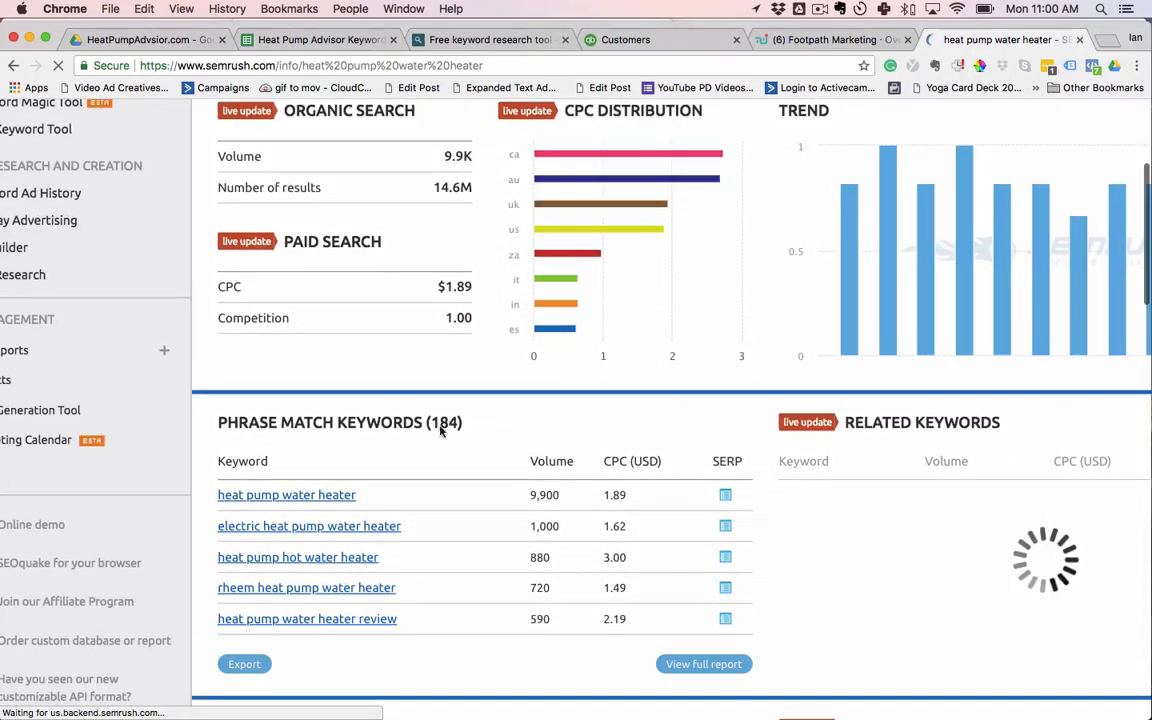
mouse_move(416, 528)
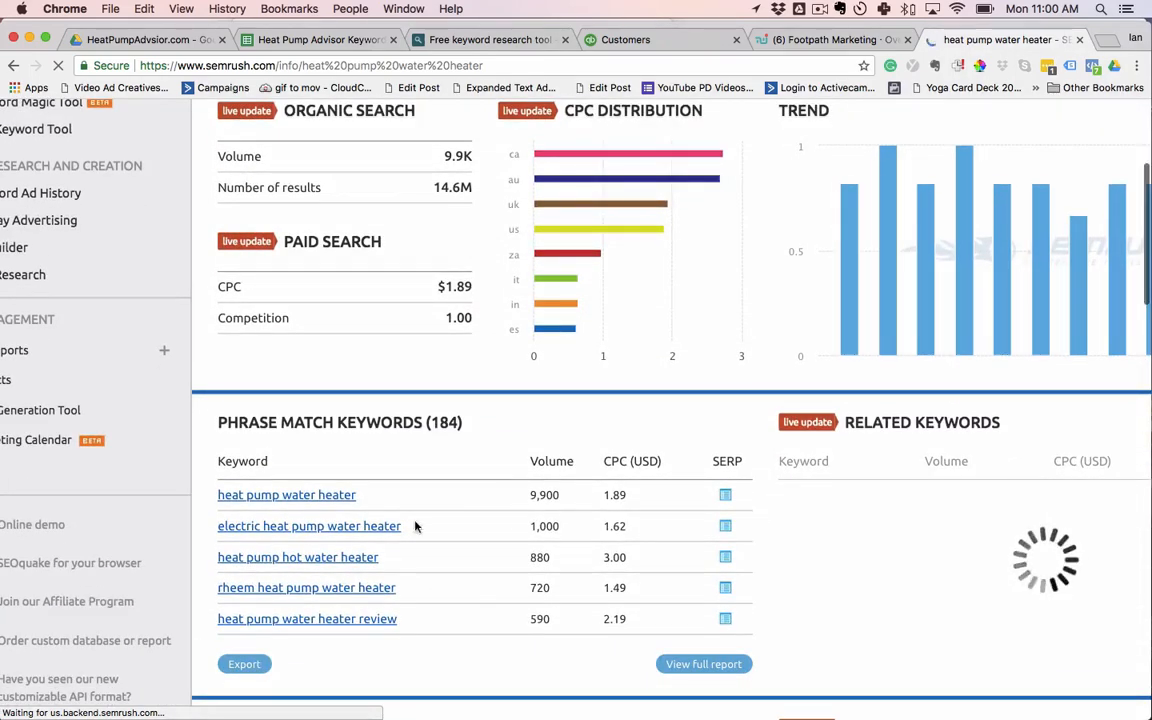
scroll(down, 3)
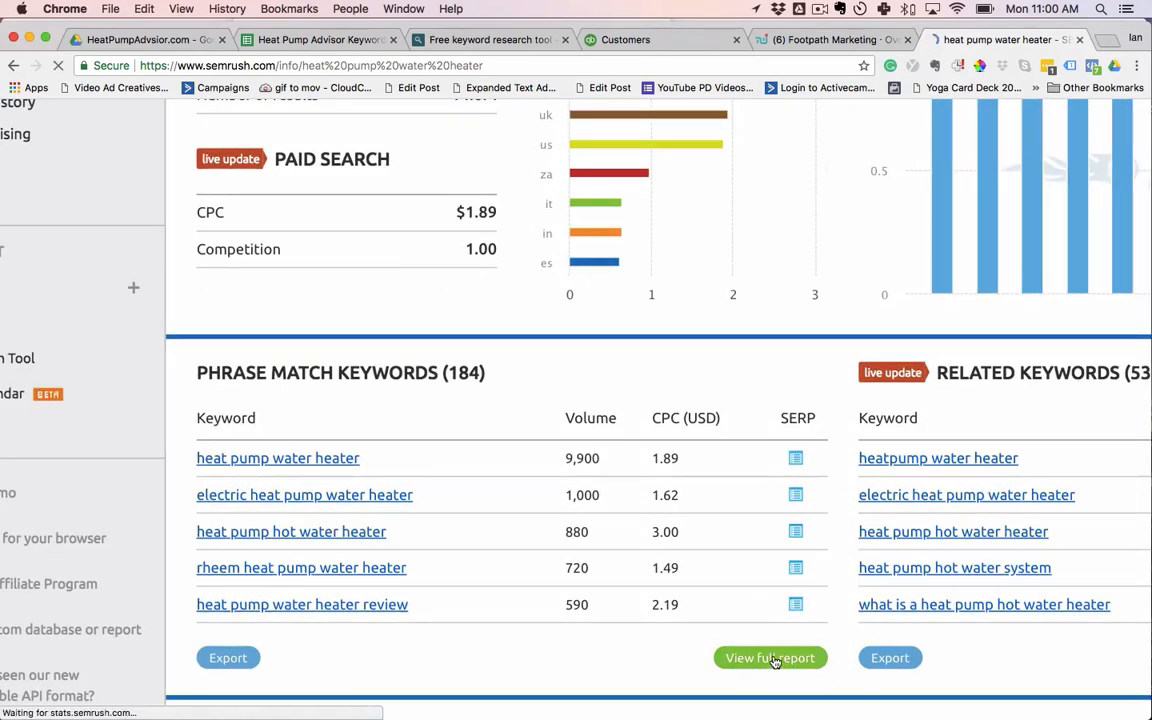
View the full Phrase Match report and highlight 'ao smith heat pump water heater'
click(770, 656)
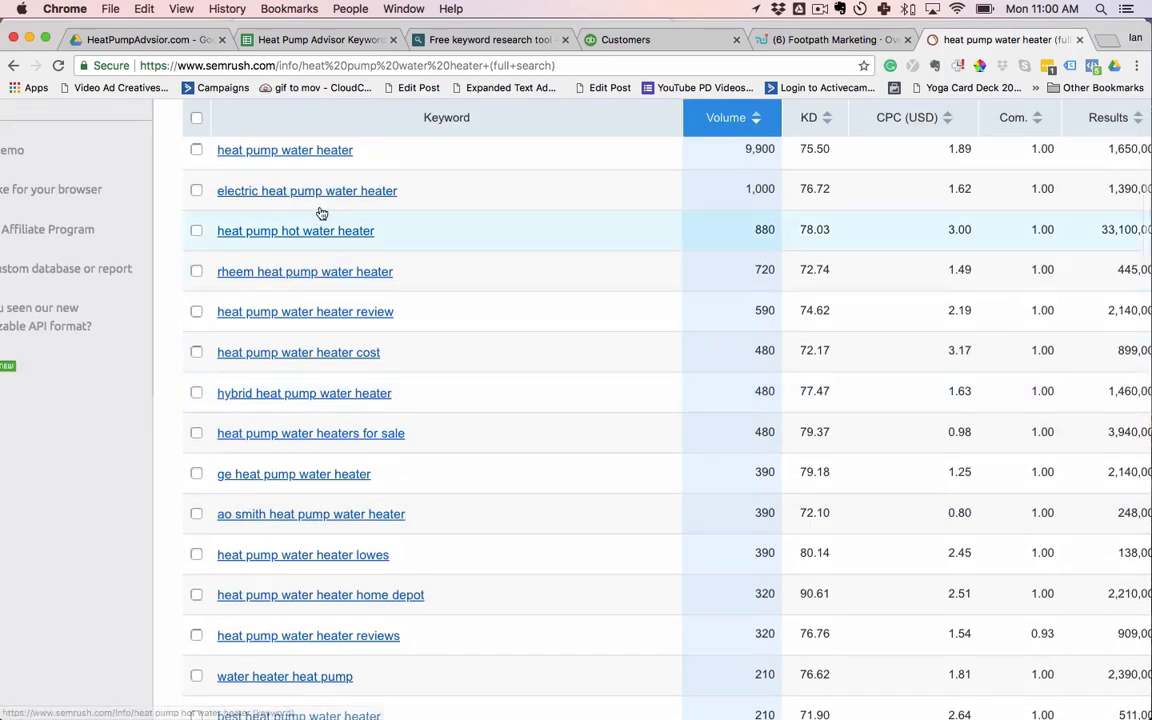
scroll(up, 3)
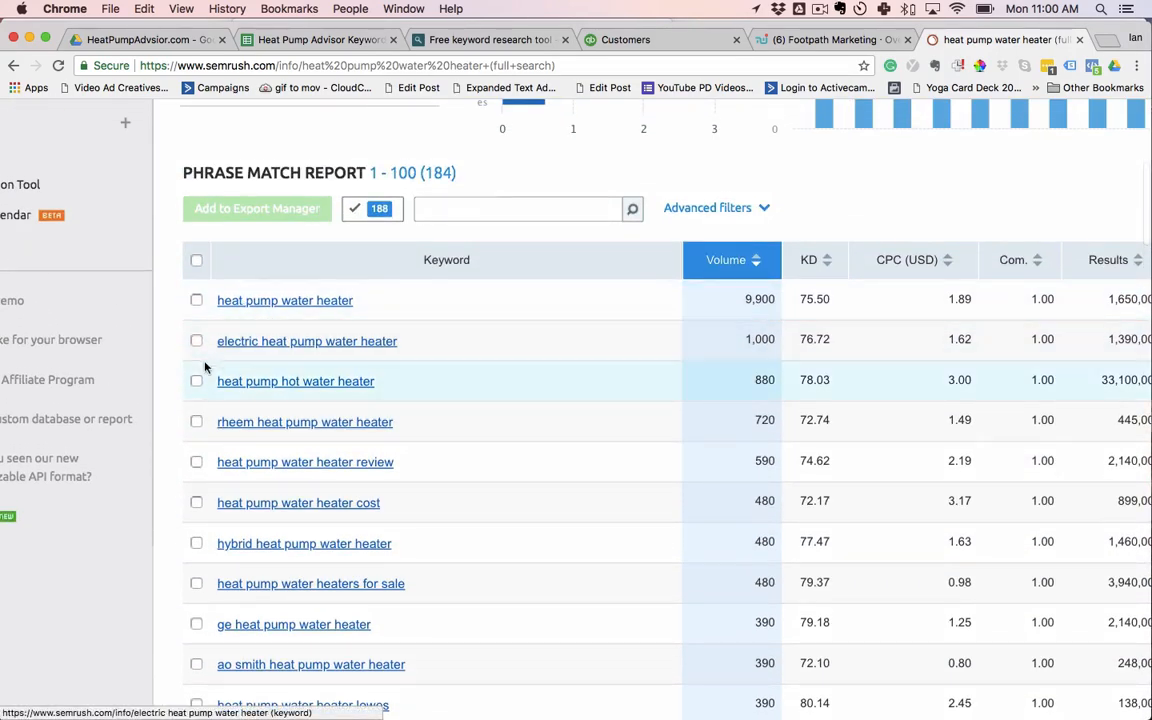
mouse_move(342, 392)
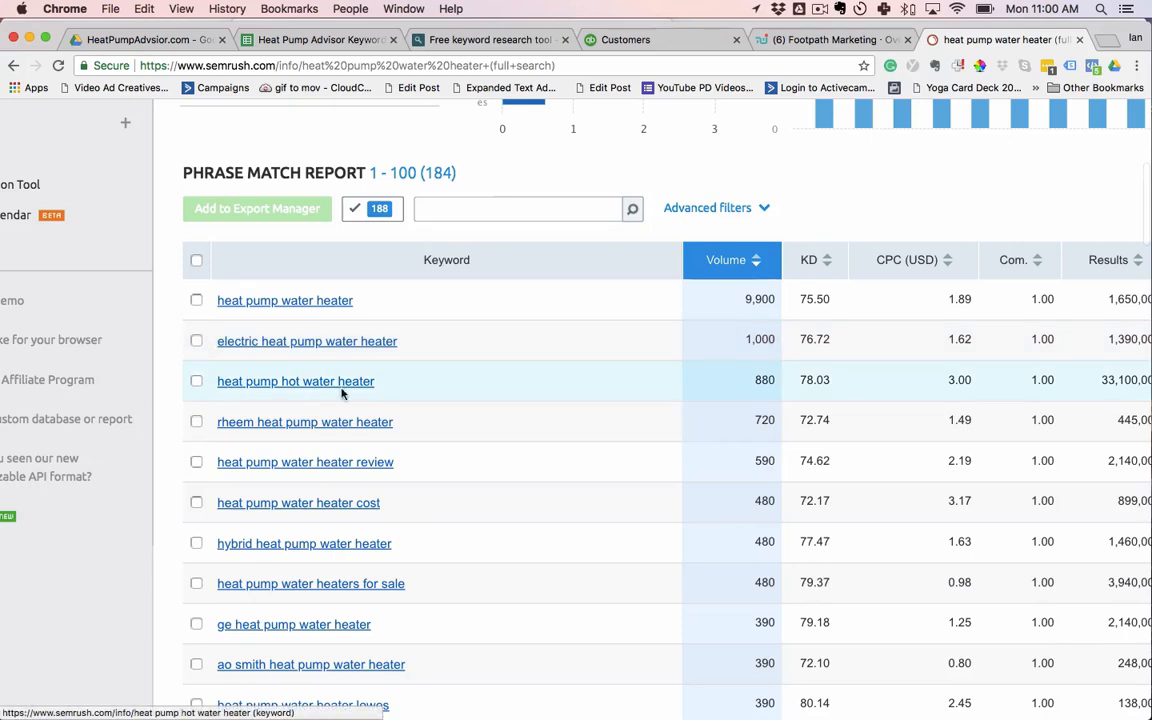
mouse_move(416, 348)
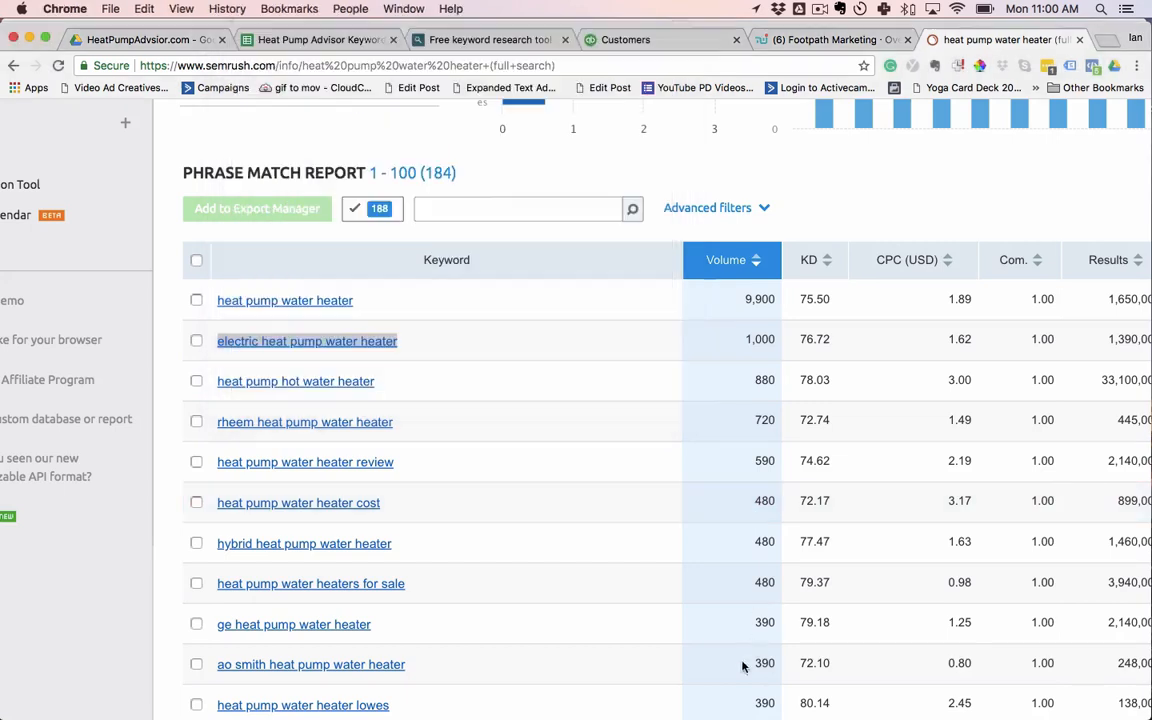
click(304, 544)
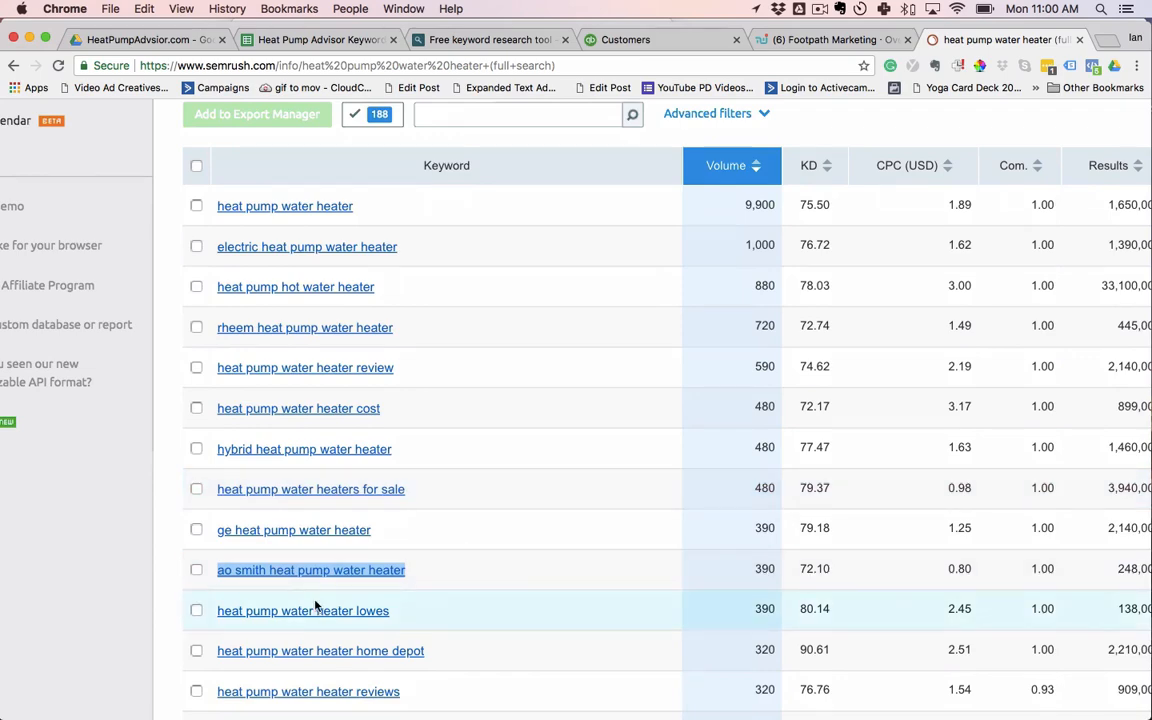
Scroll down through the 184 phrase match keywords to review them
scroll(down, 3)
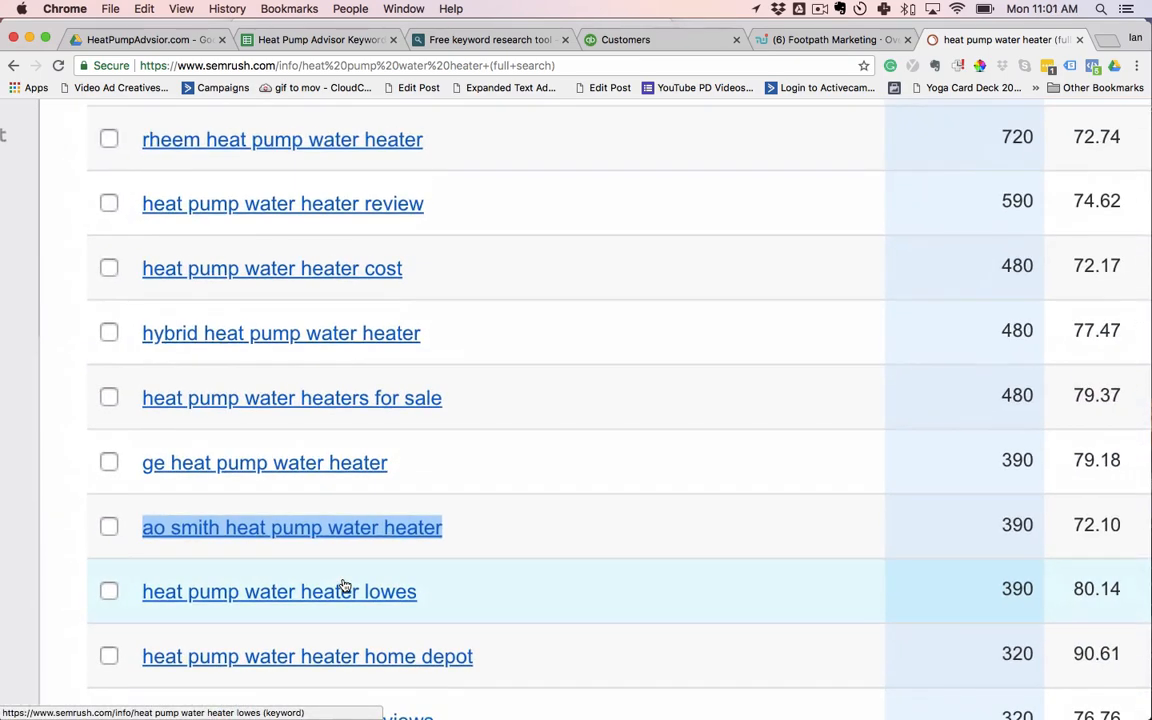
scroll(down, 3)
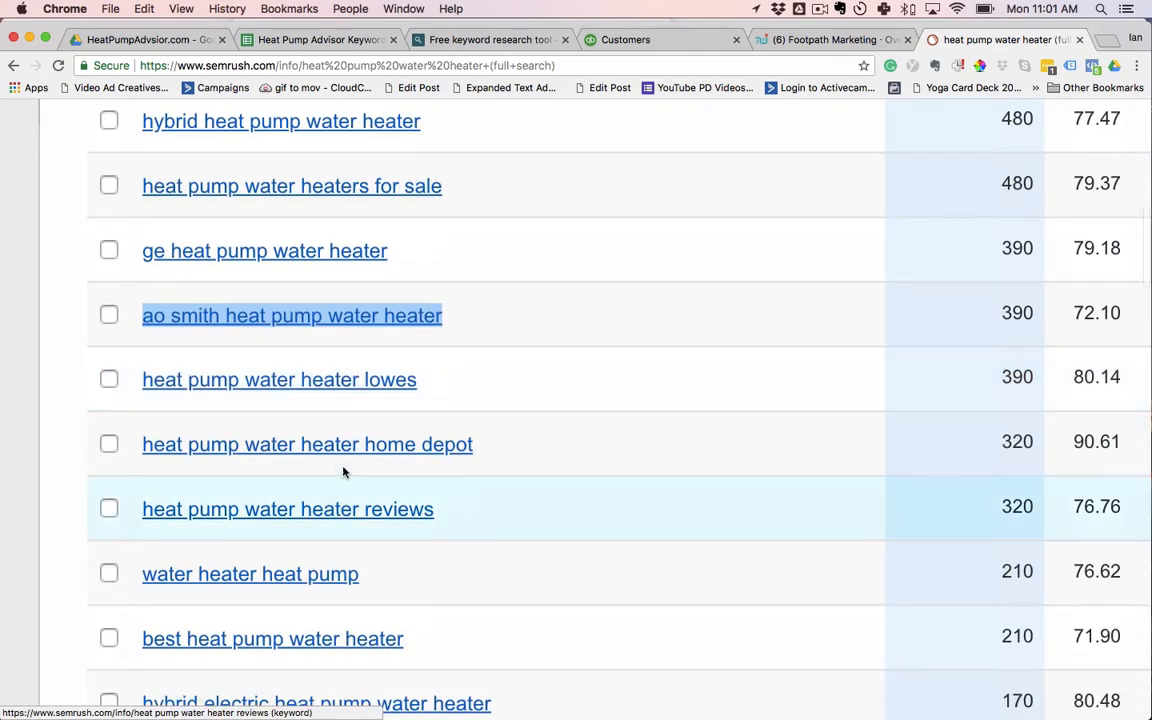
scroll(down, 3)
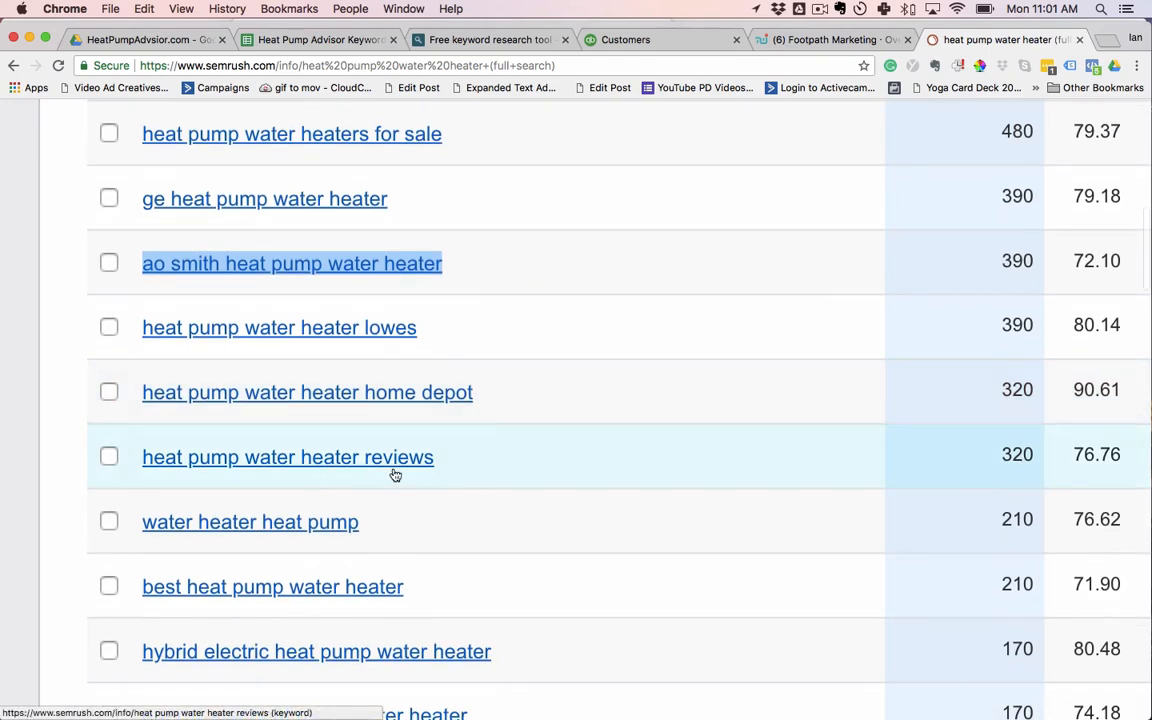
scroll(down, 3)
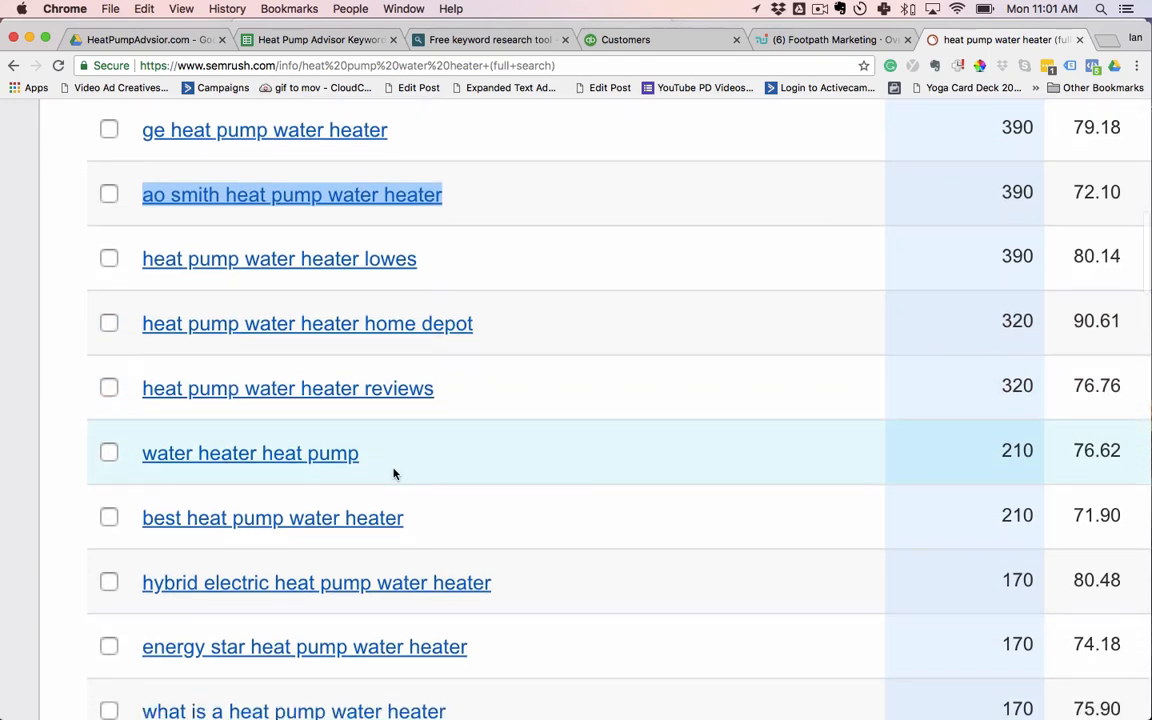
scroll(down, 3)
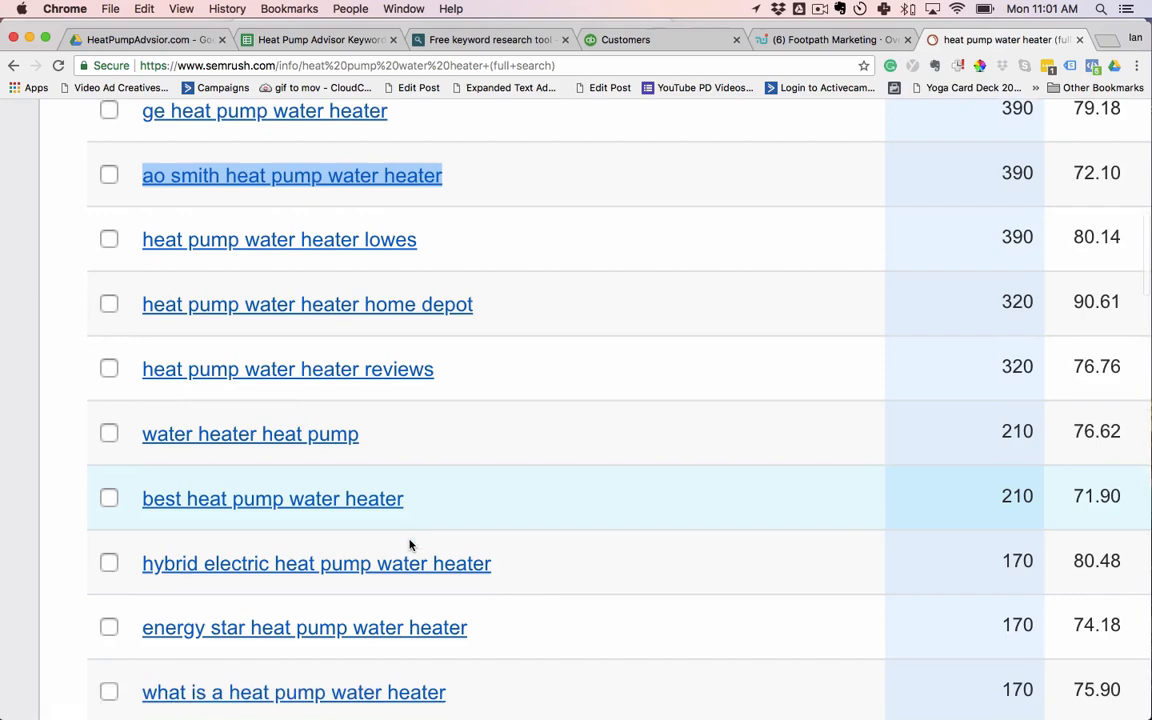
scroll(down, 3)
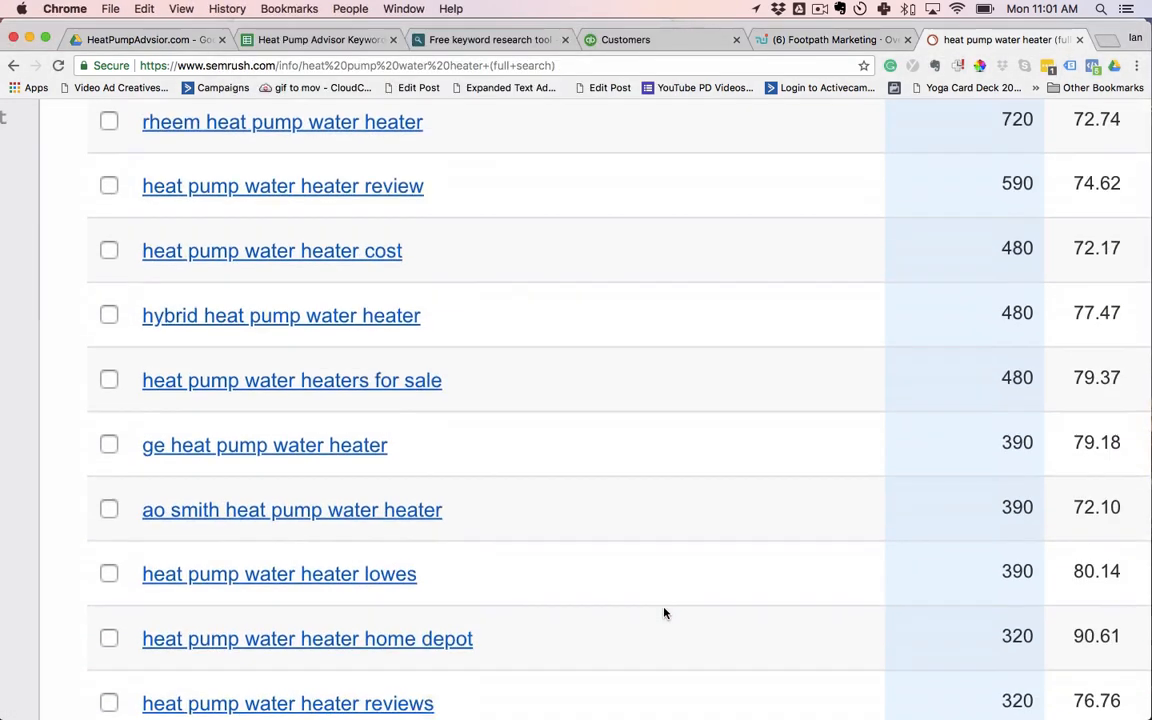
Finish reviewing the phrase match list and switch to the keyword.io tab
scroll(up, 3)
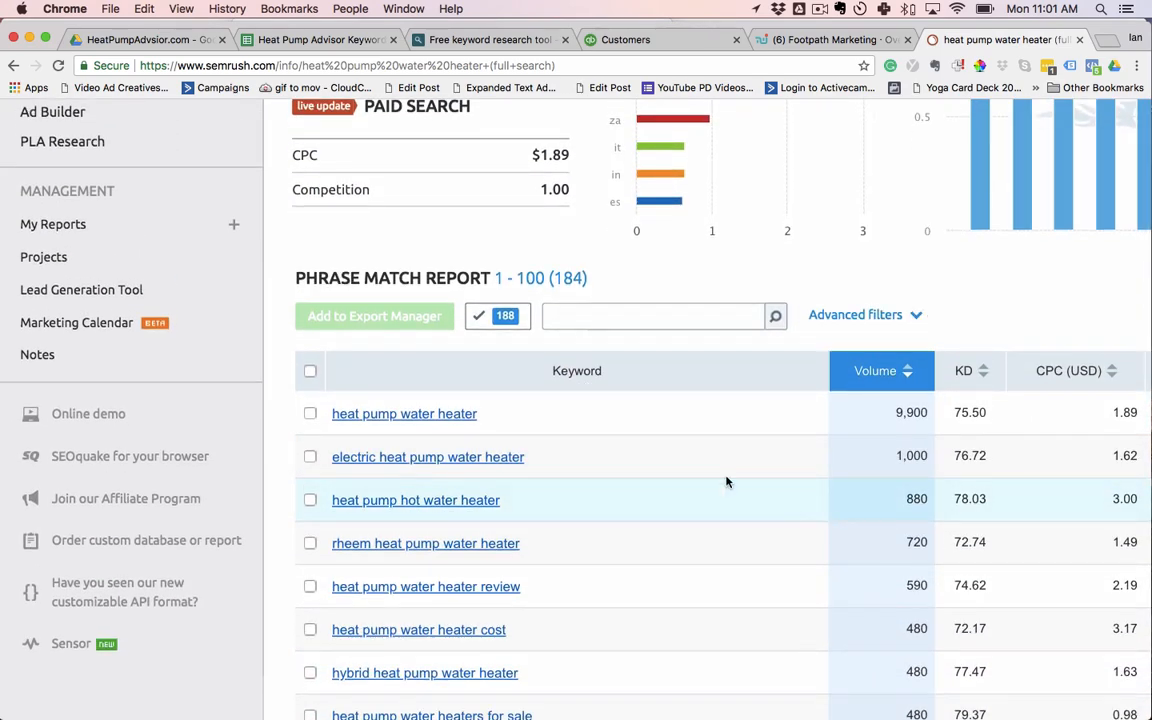
mouse_move(528, 600)
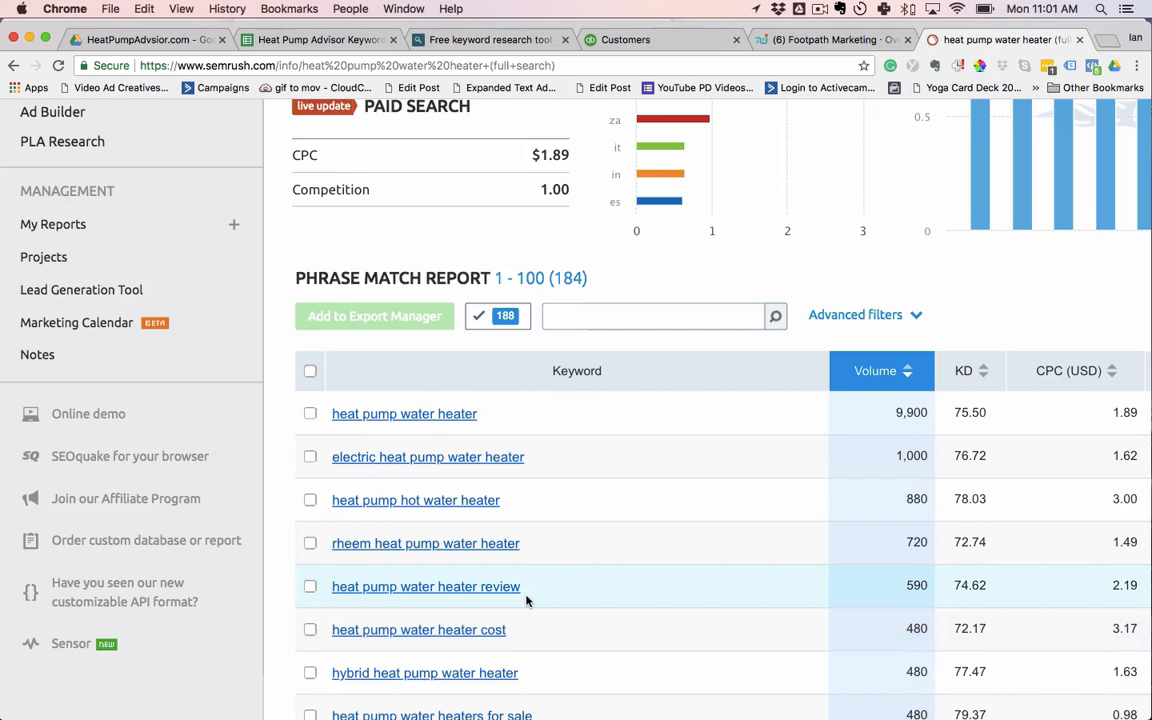
scroll(down, 3)
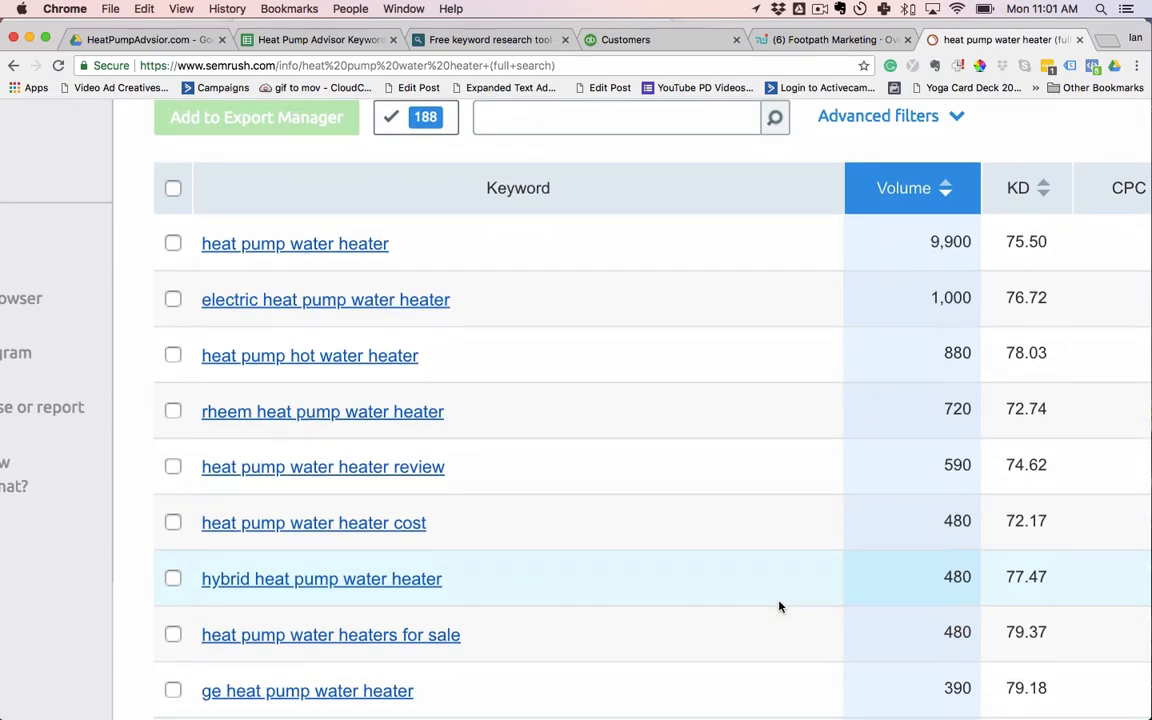
scroll(up, 3)
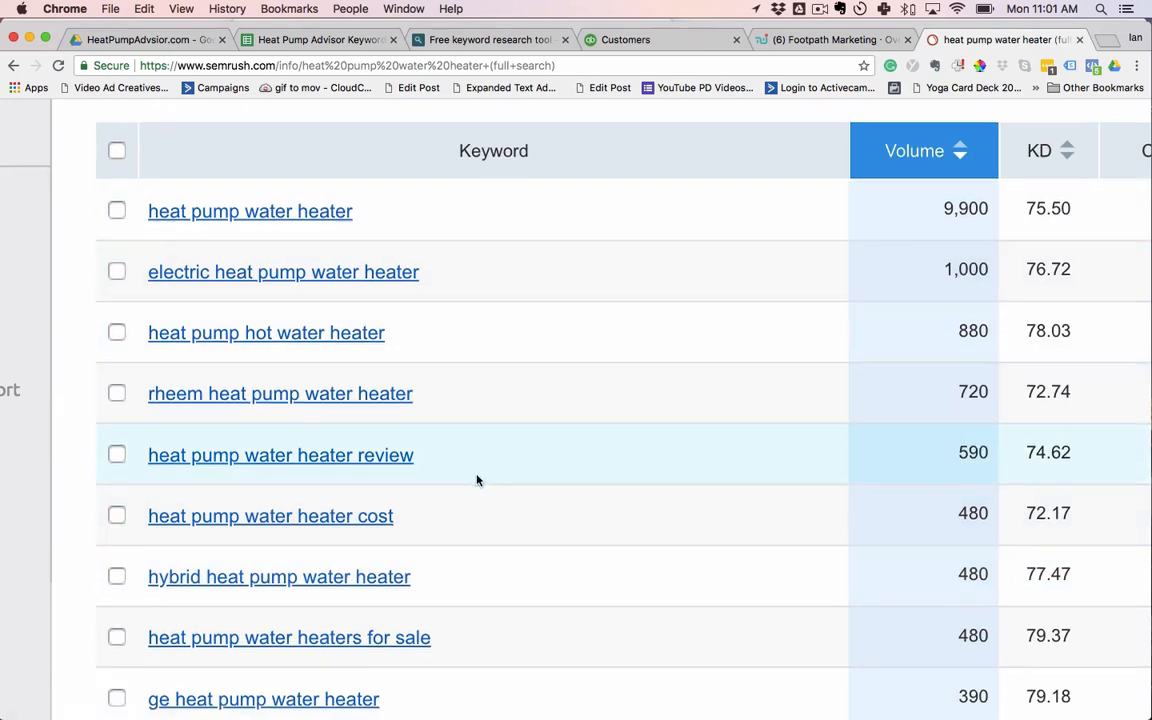
scroll(down, 3)
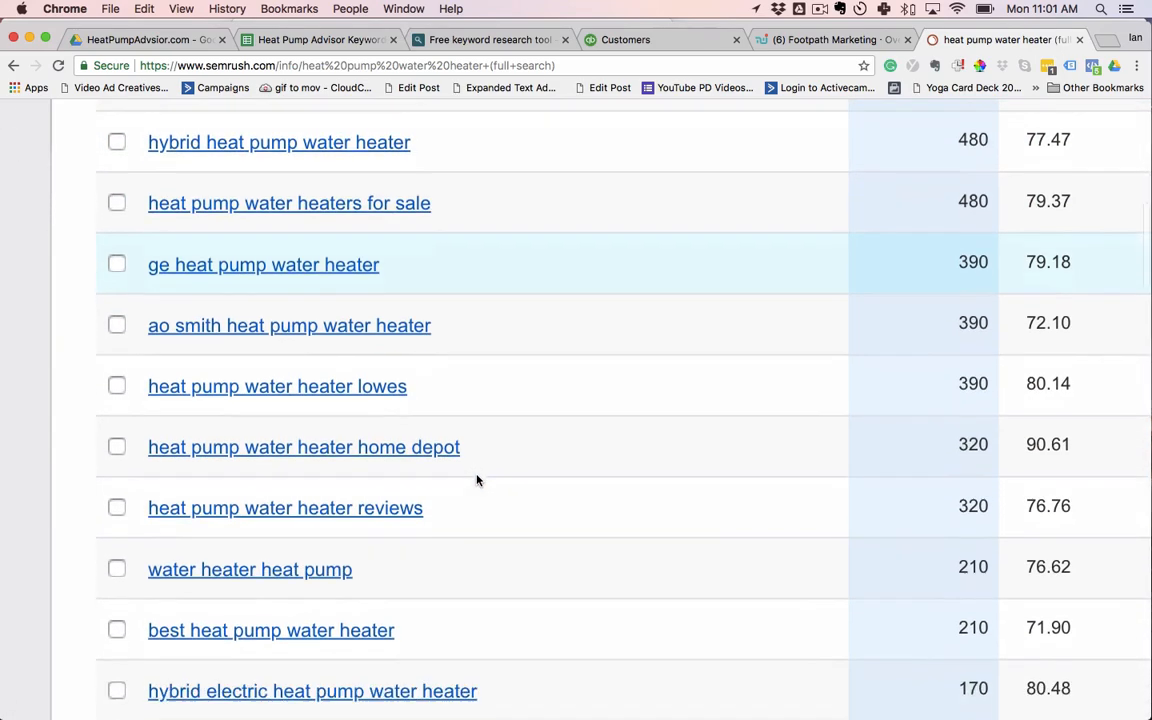
scroll(down, 3)
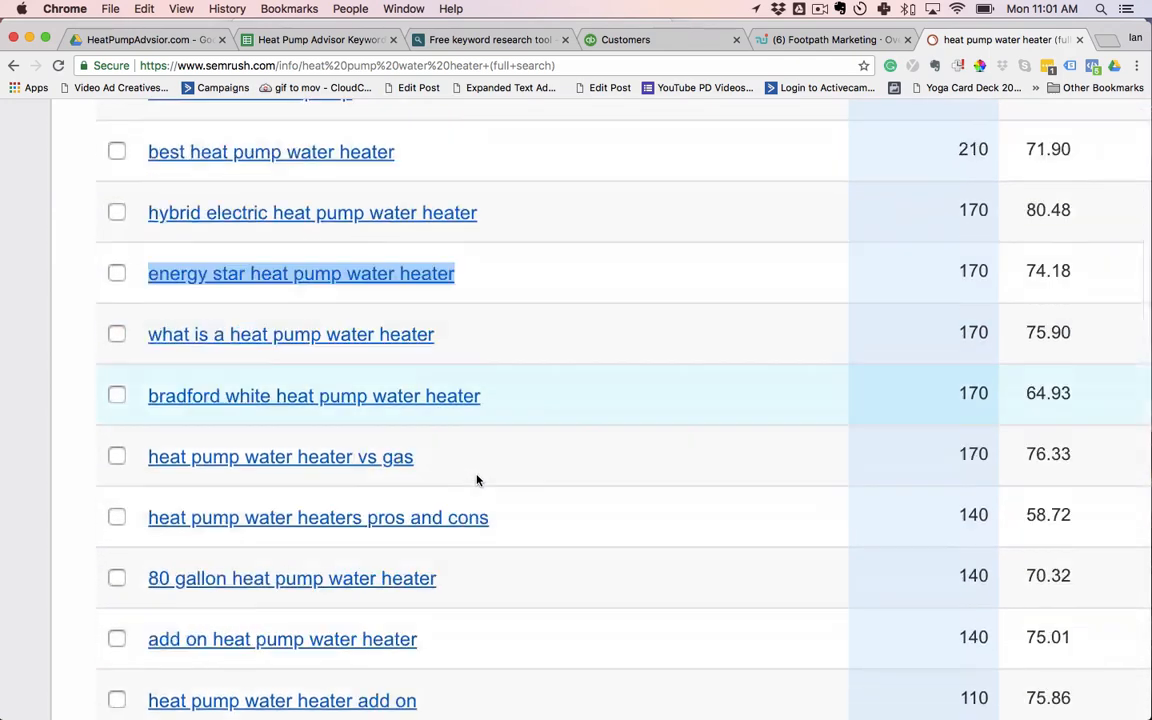
scroll(up, 3)
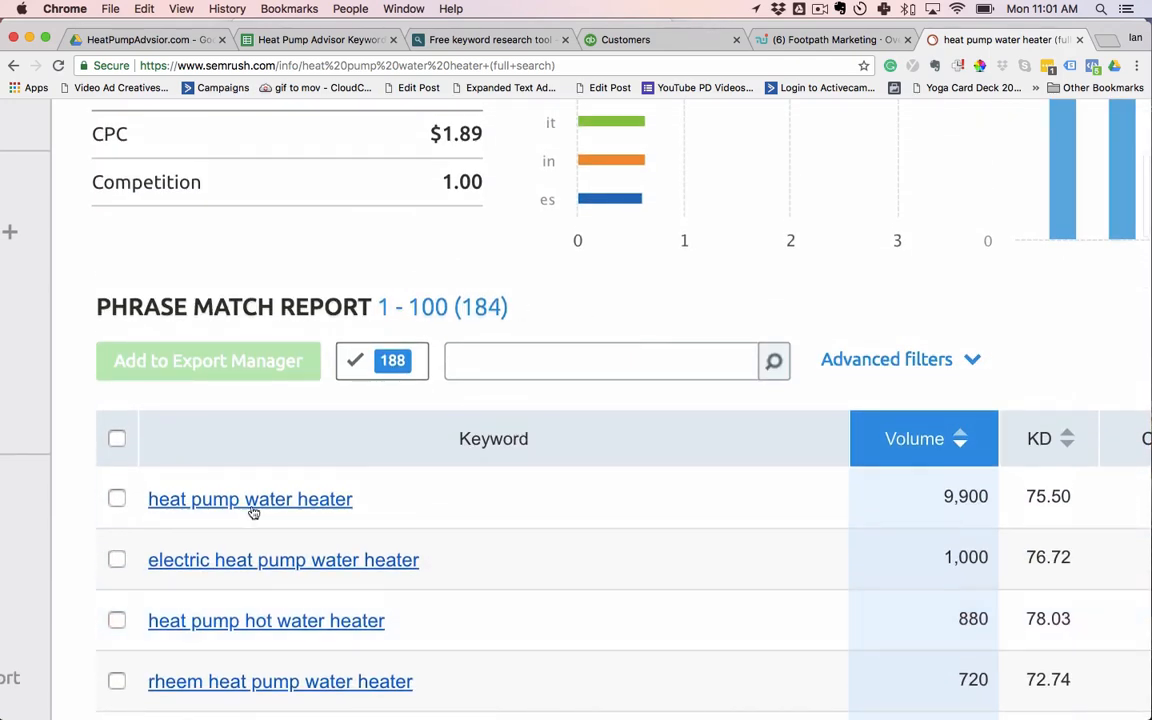
click(488, 40)
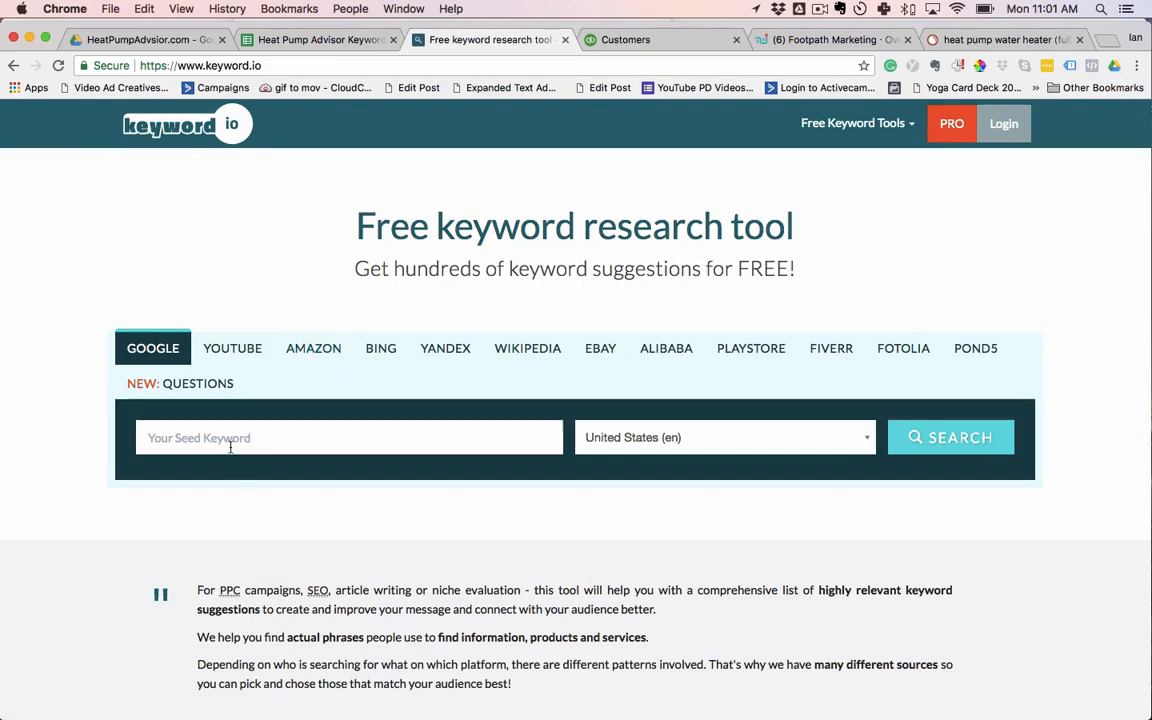
Run a keyword.io suggestion search for heat pump water heater and start a fresh tab
text(energy star heat pump water heater)
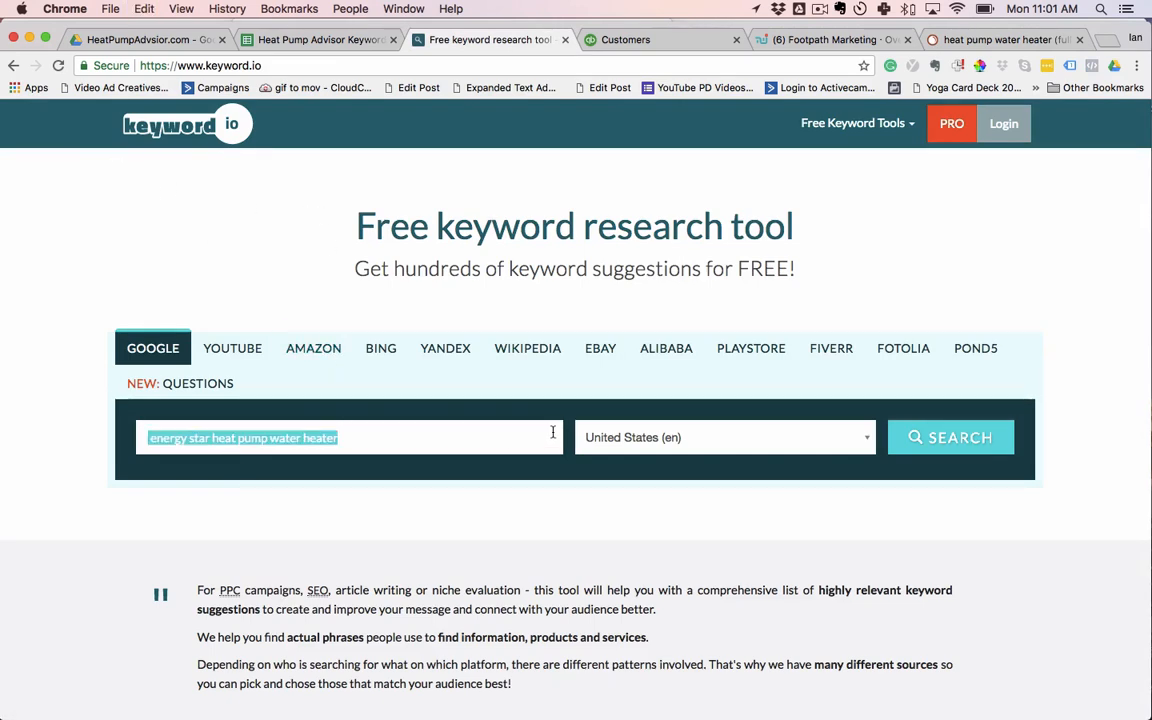
text(heat pump hot water)
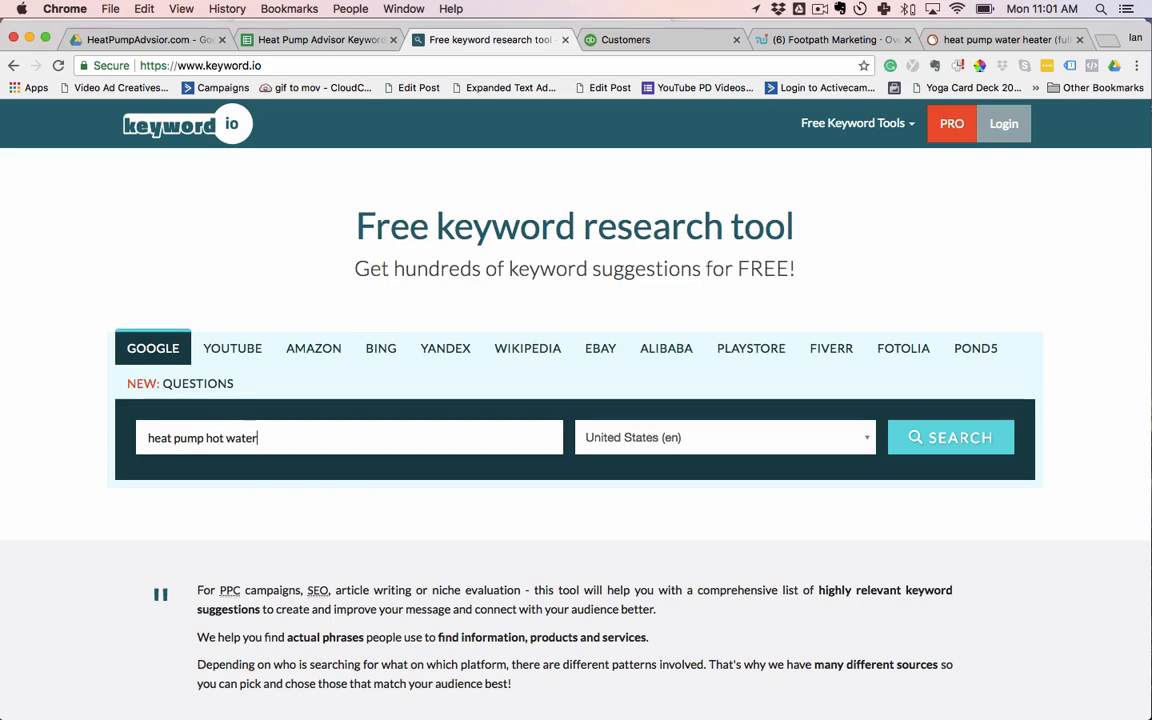
mouse_move(258, 500)
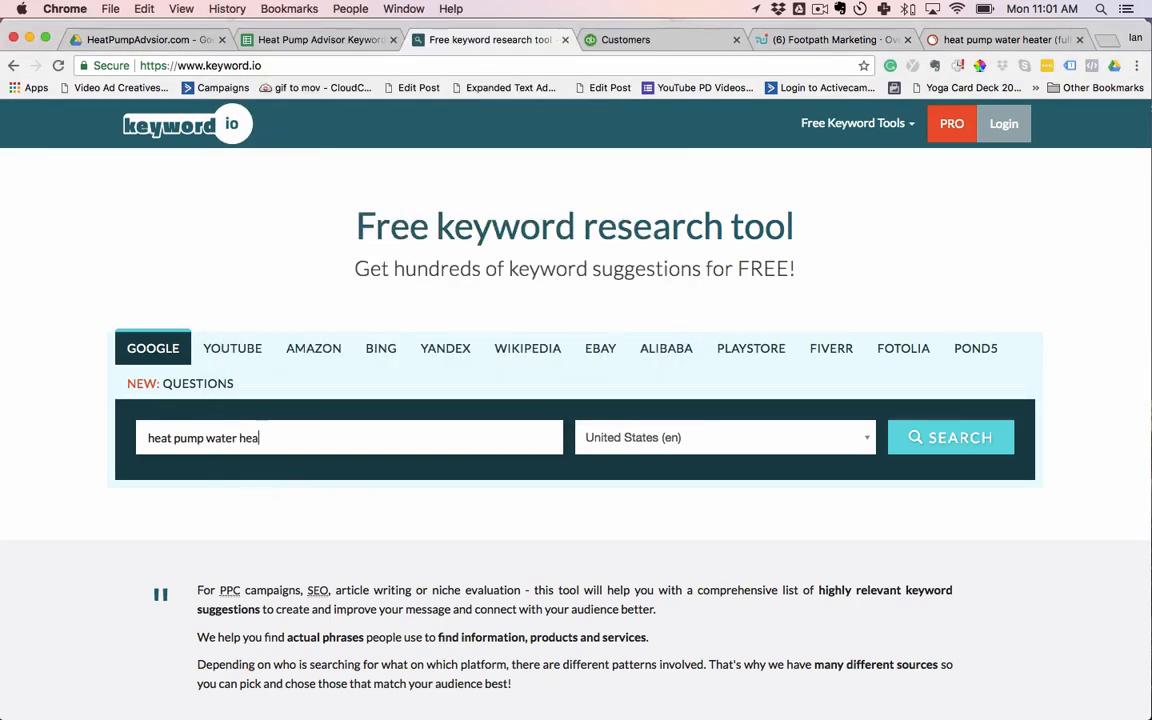
click(950, 436)
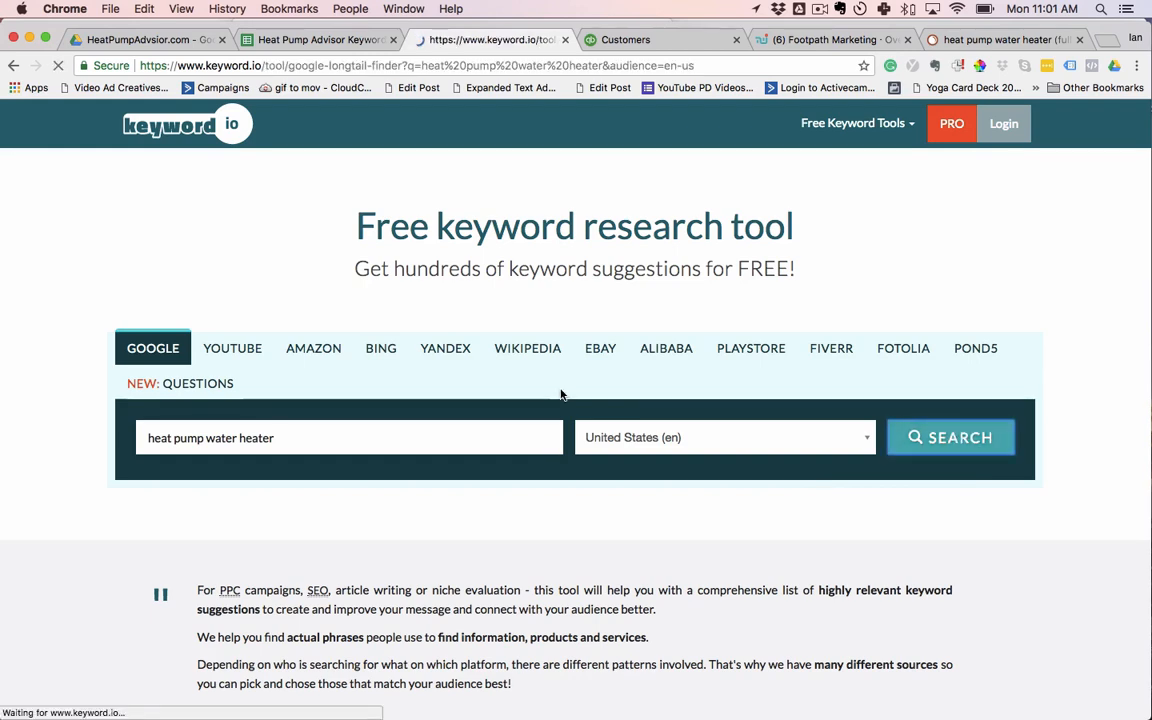
click(950, 436)
text(google.c)
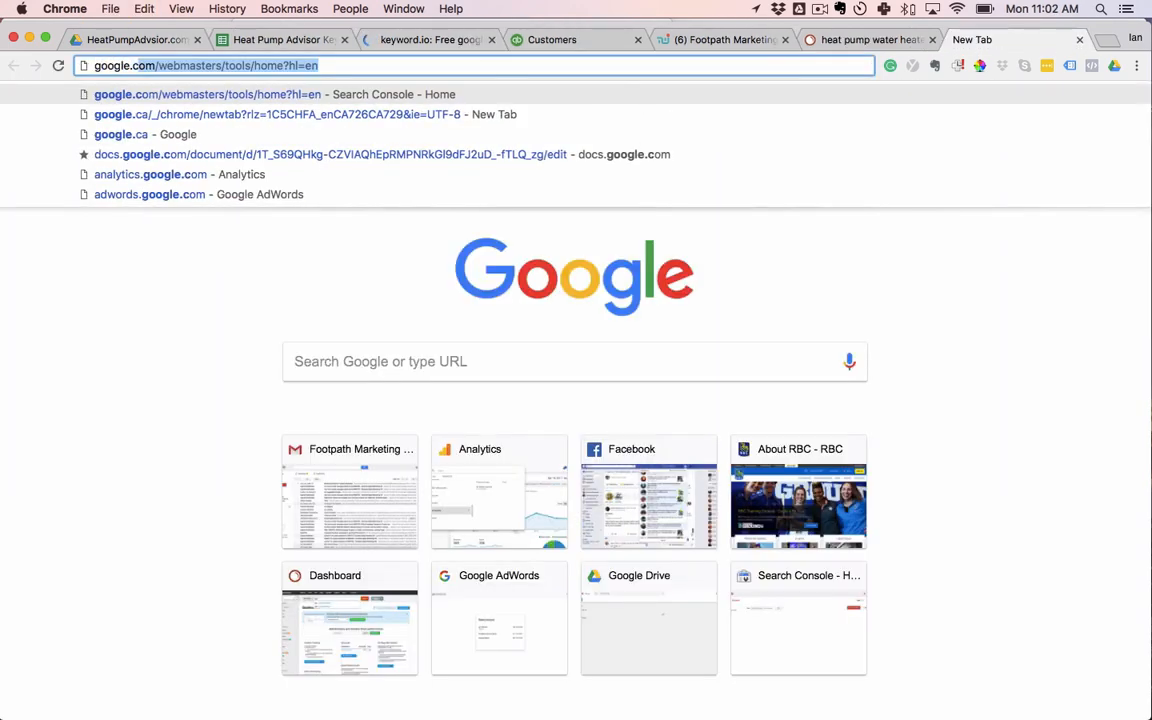
Search Google for 'heat pump water heater cost' and reach the related searches
click(140, 134)
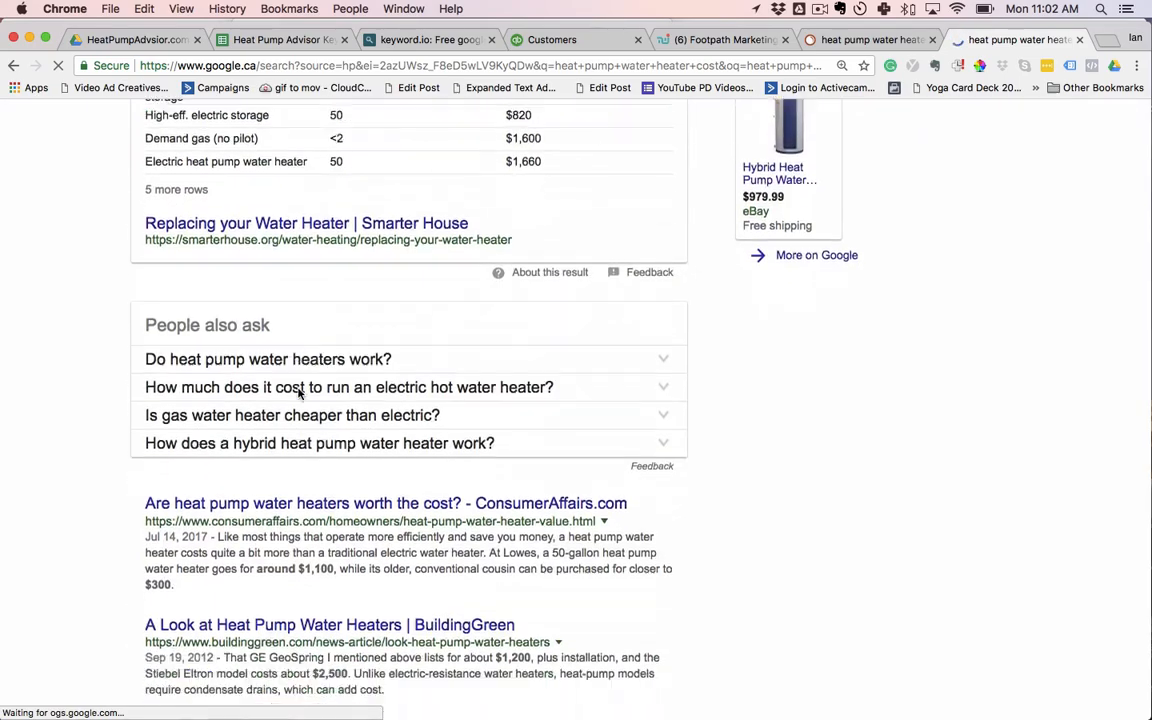
scroll(down, 3)
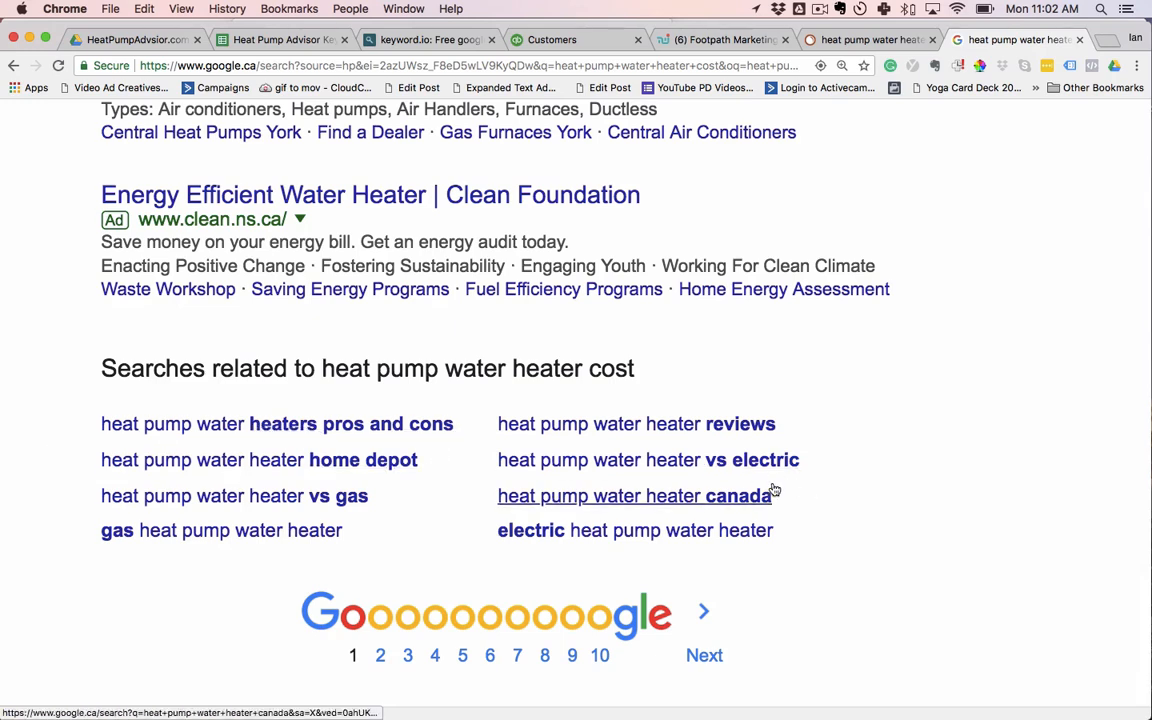
mouse_move(314, 504)
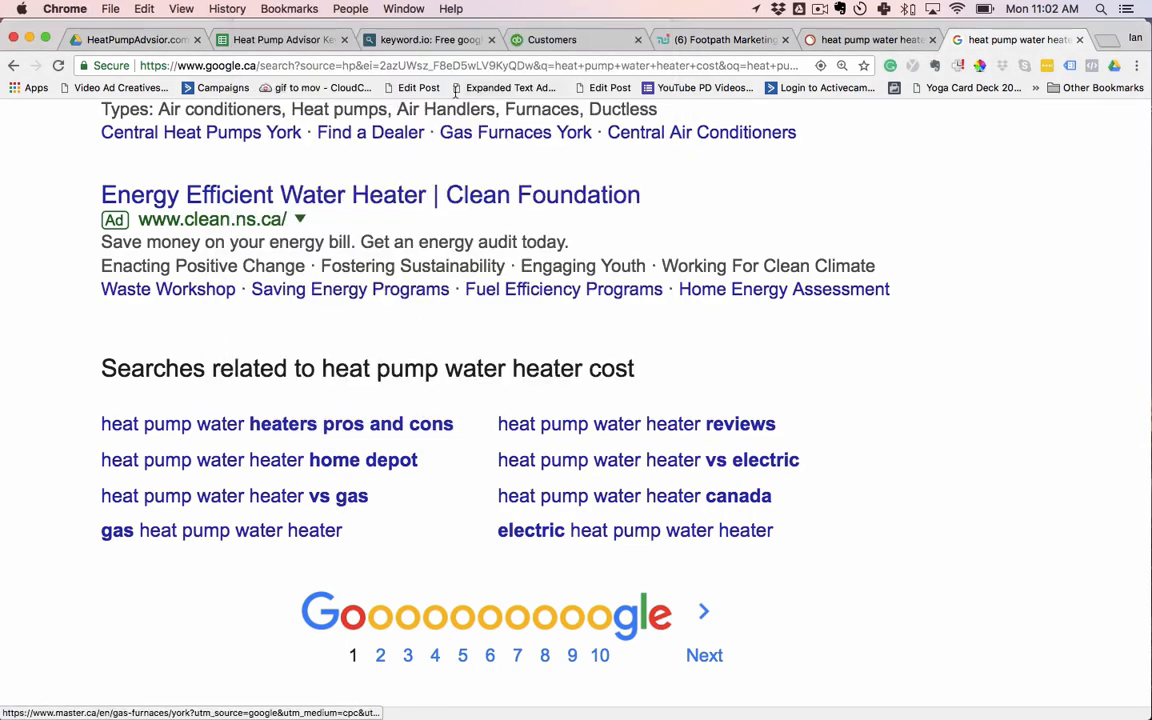
Filter the keyword.io suggestions by 'vs' and review the comparison keywords
click(430, 40)
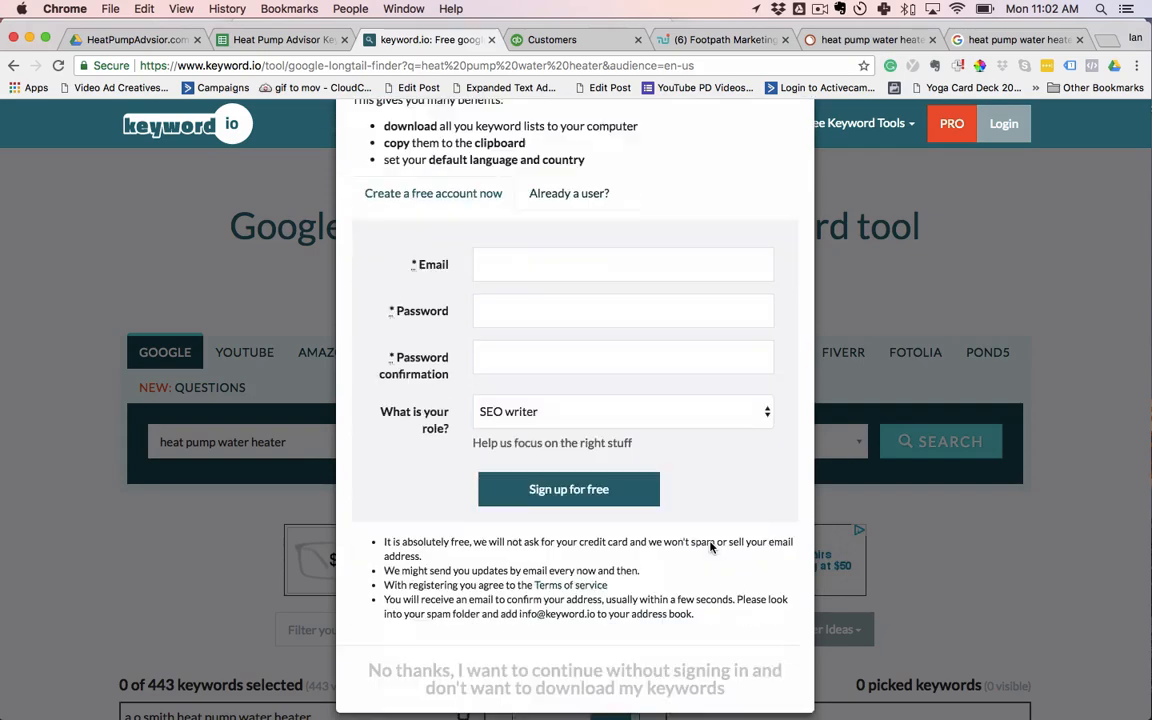
click(574, 678)
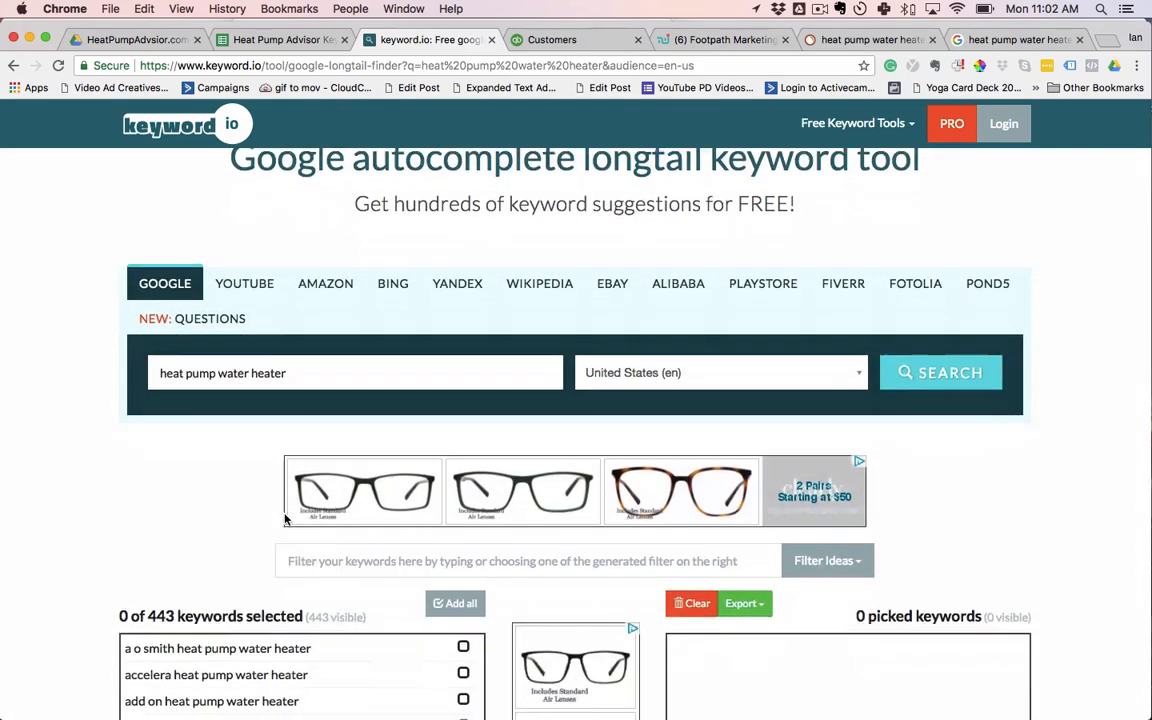
scroll(down, 3)
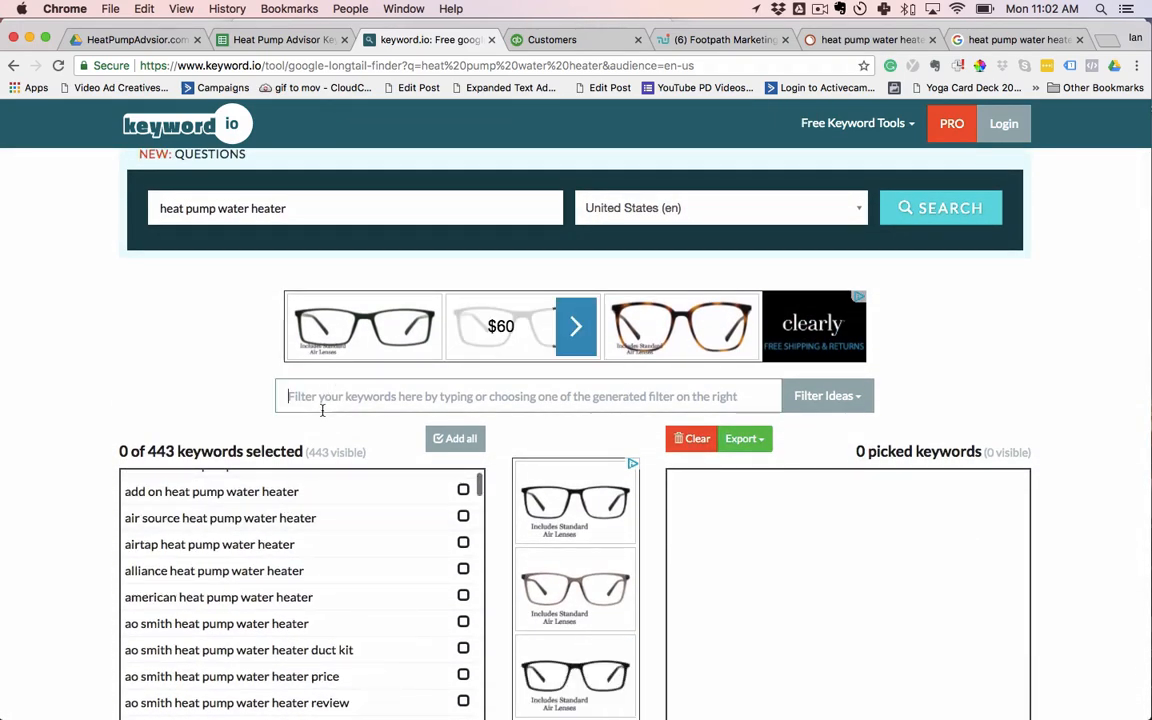
text(vs)
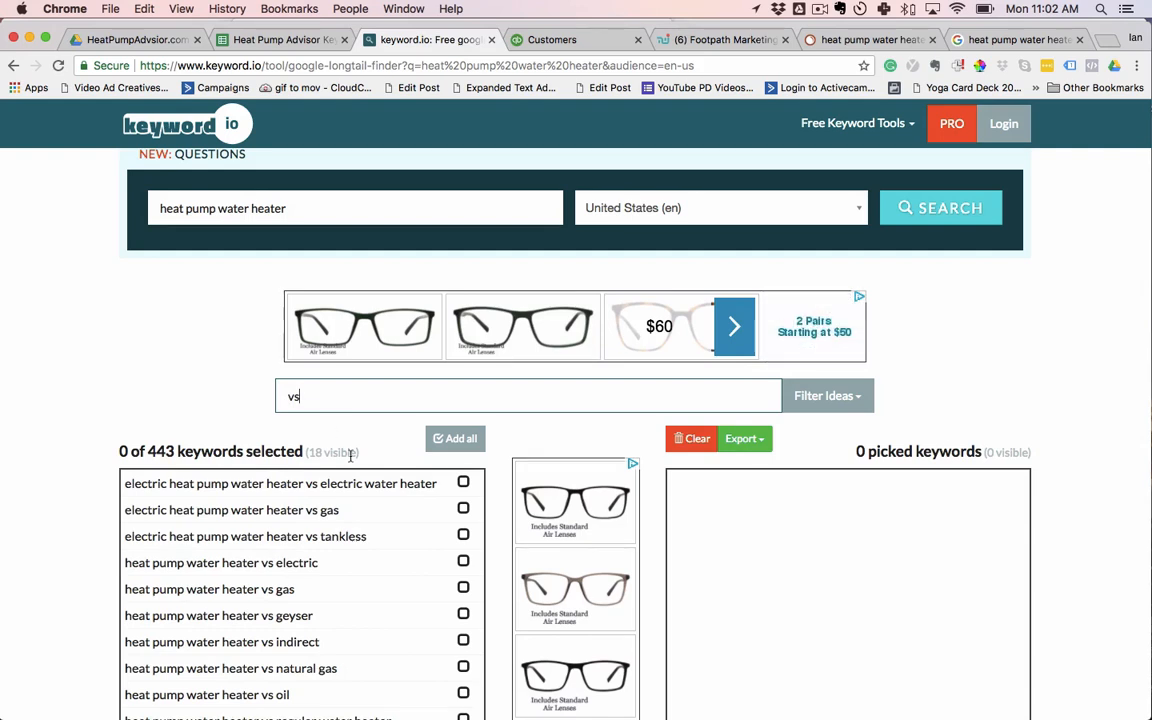
click(828, 396)
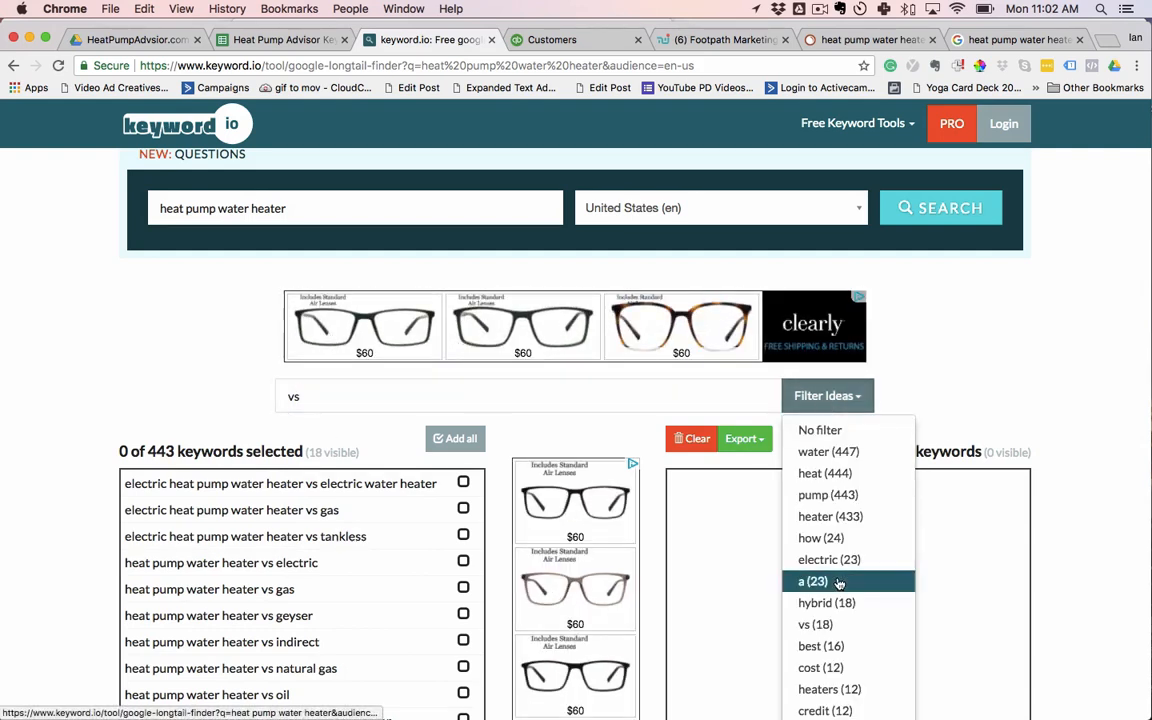
click(490, 568)
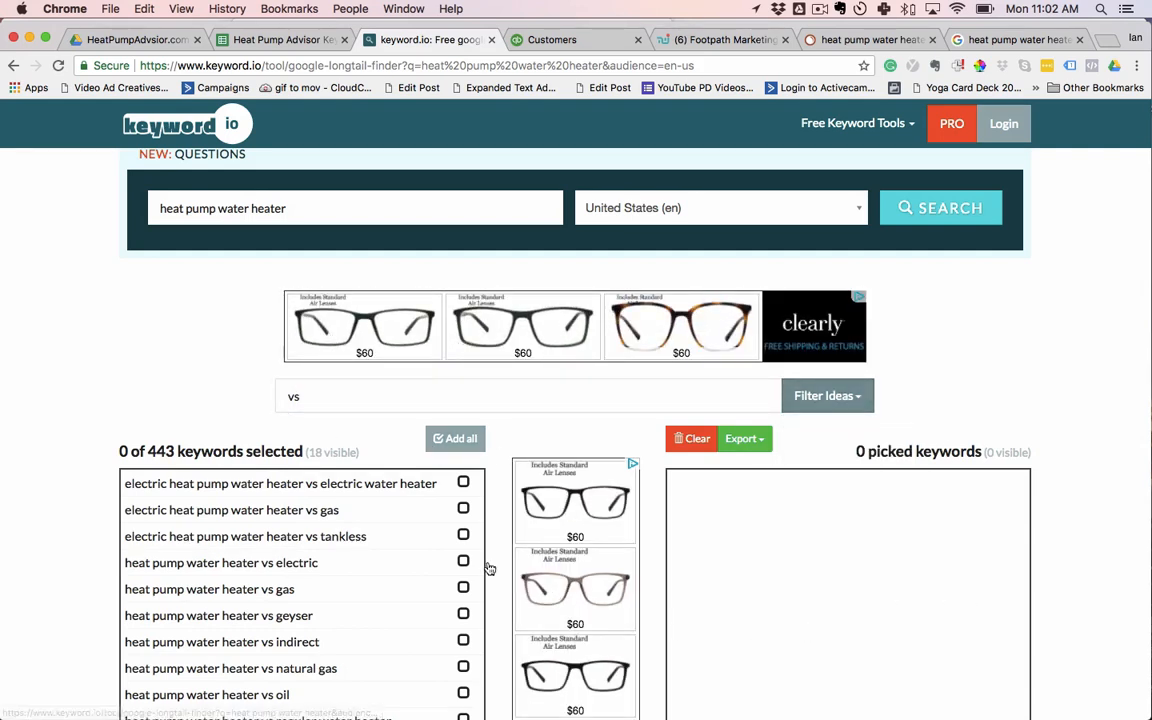
scroll(down, 3)
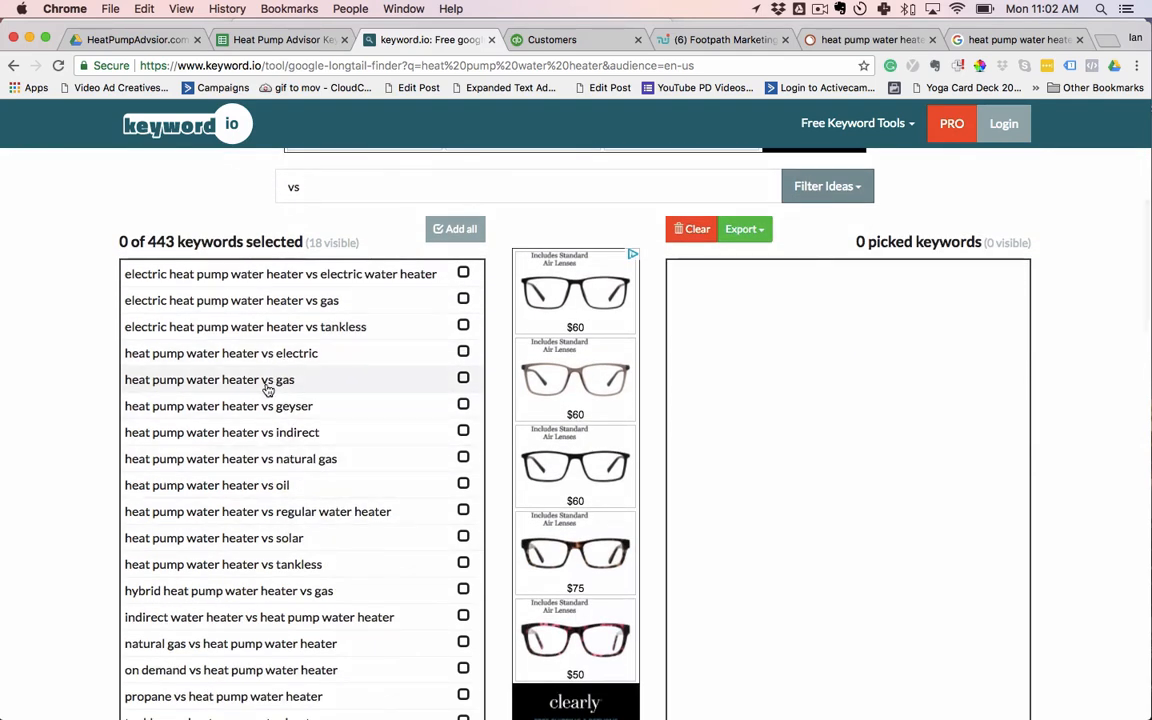
mouse_move(276, 458)
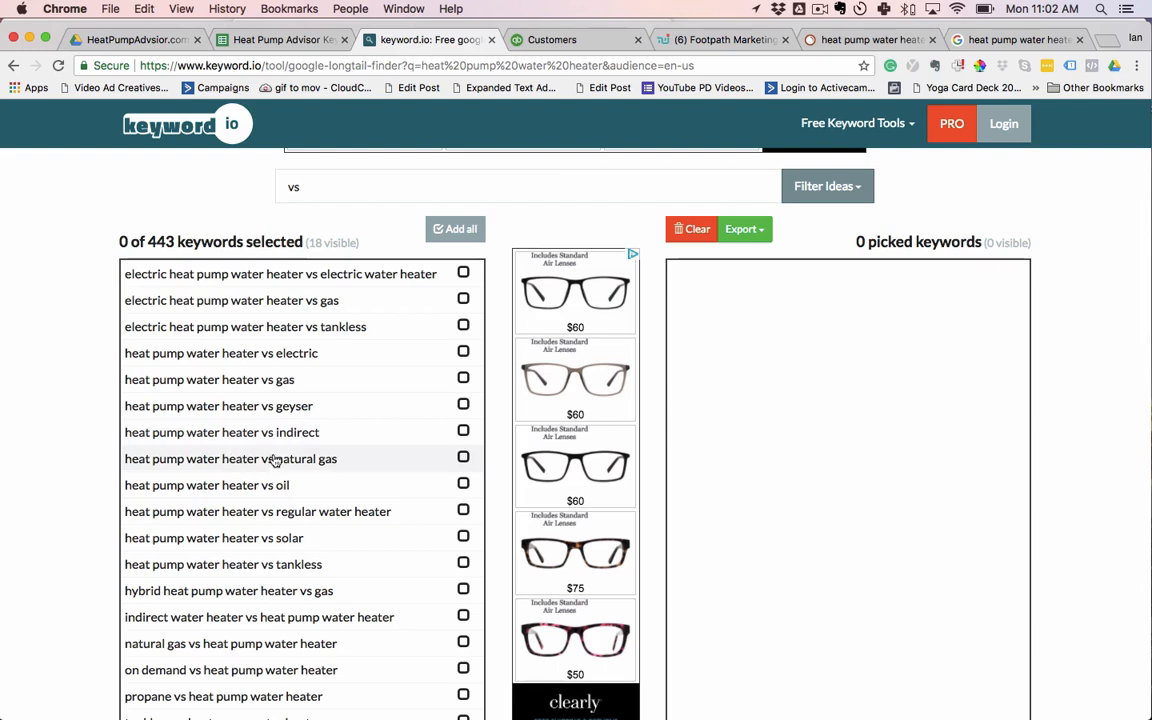
mouse_move(276, 404)
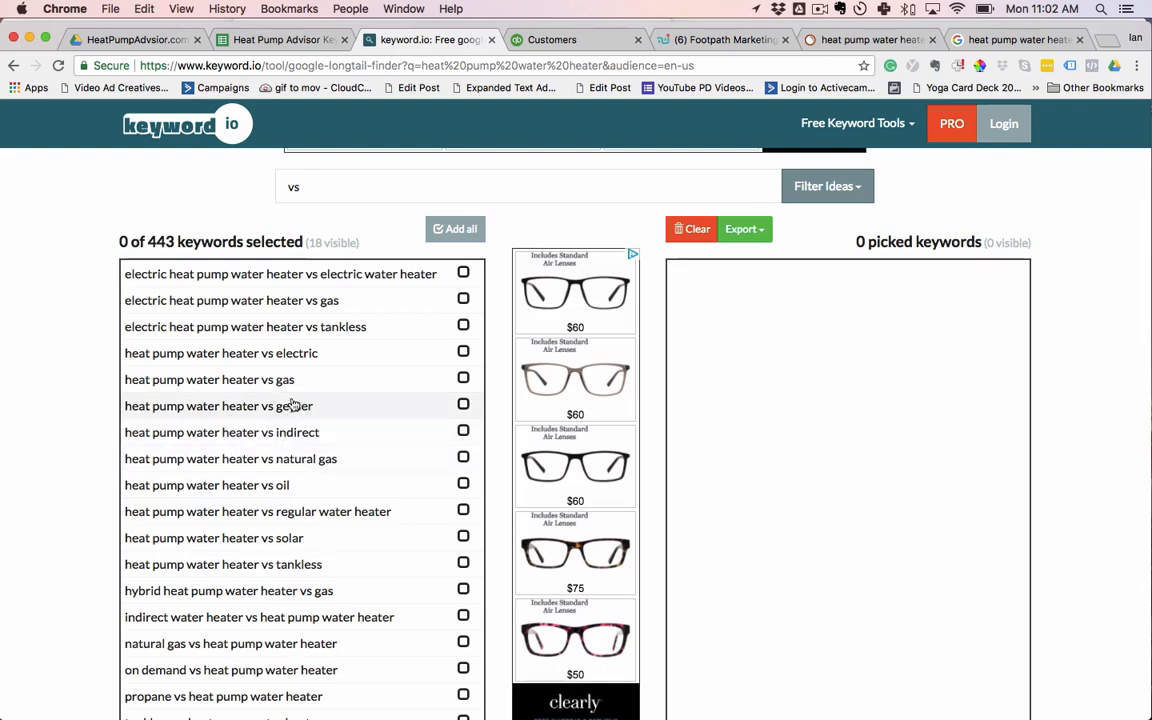
mouse_move(286, 538)
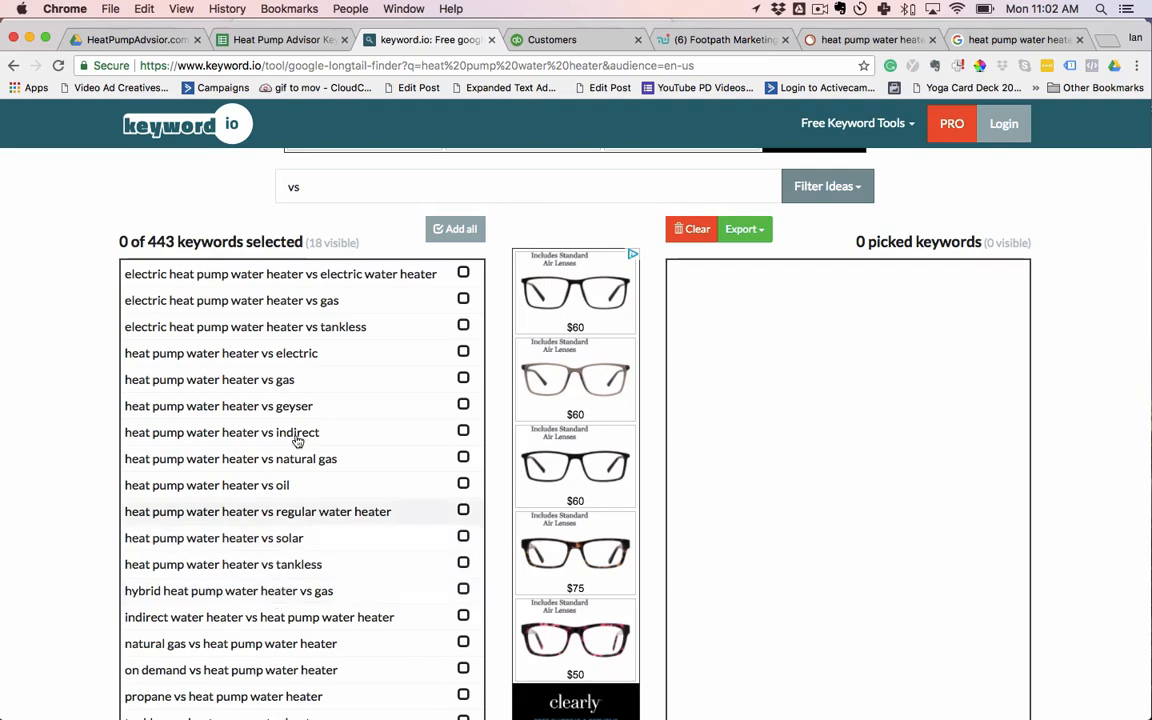
scroll(down, 3)
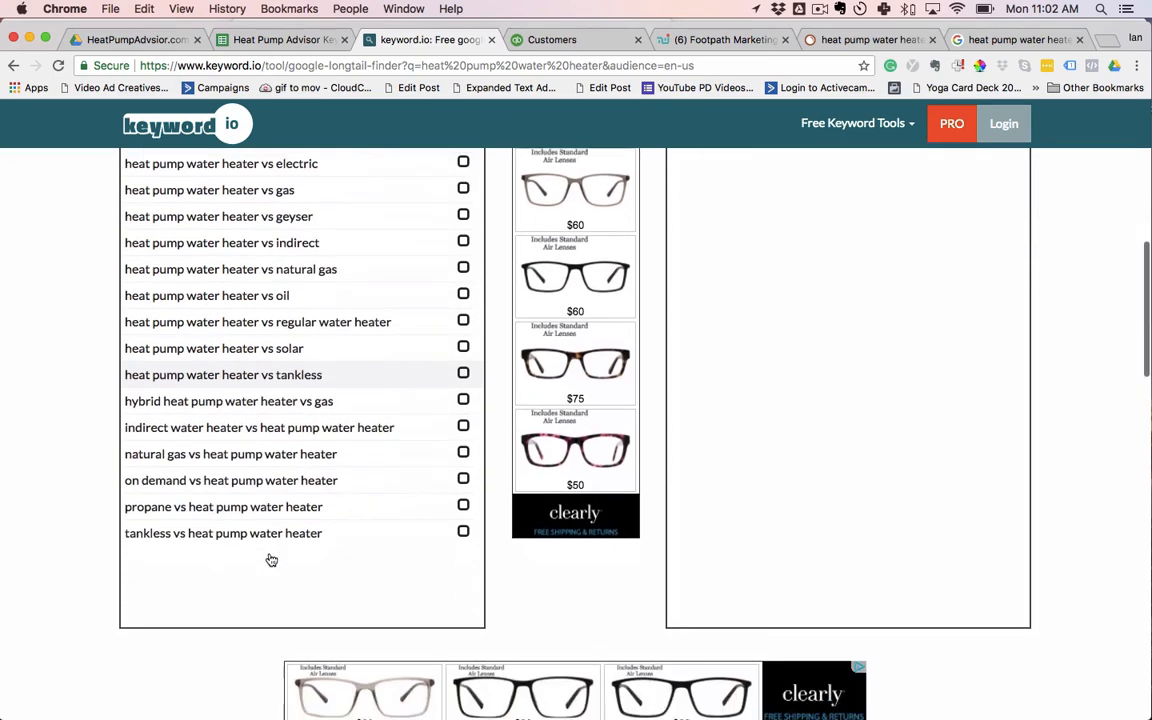
Return to the SEMrush Phrase Match report and scroll back to the top
click(820, 8)
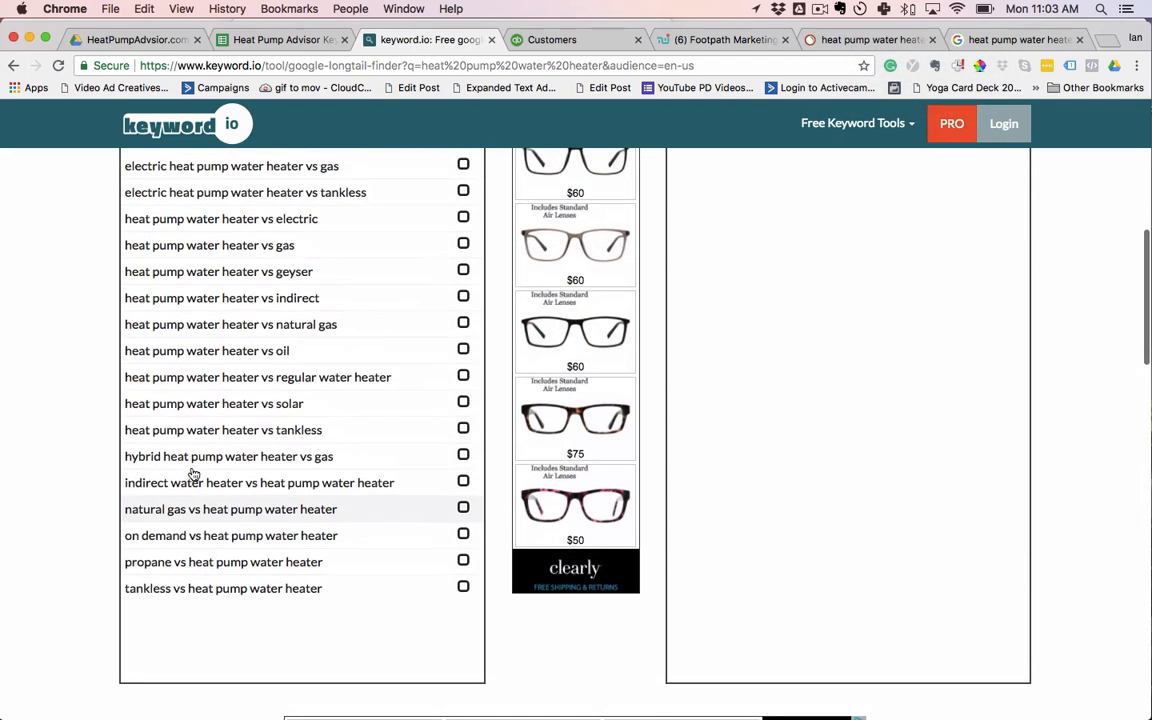
scroll(up, 3)
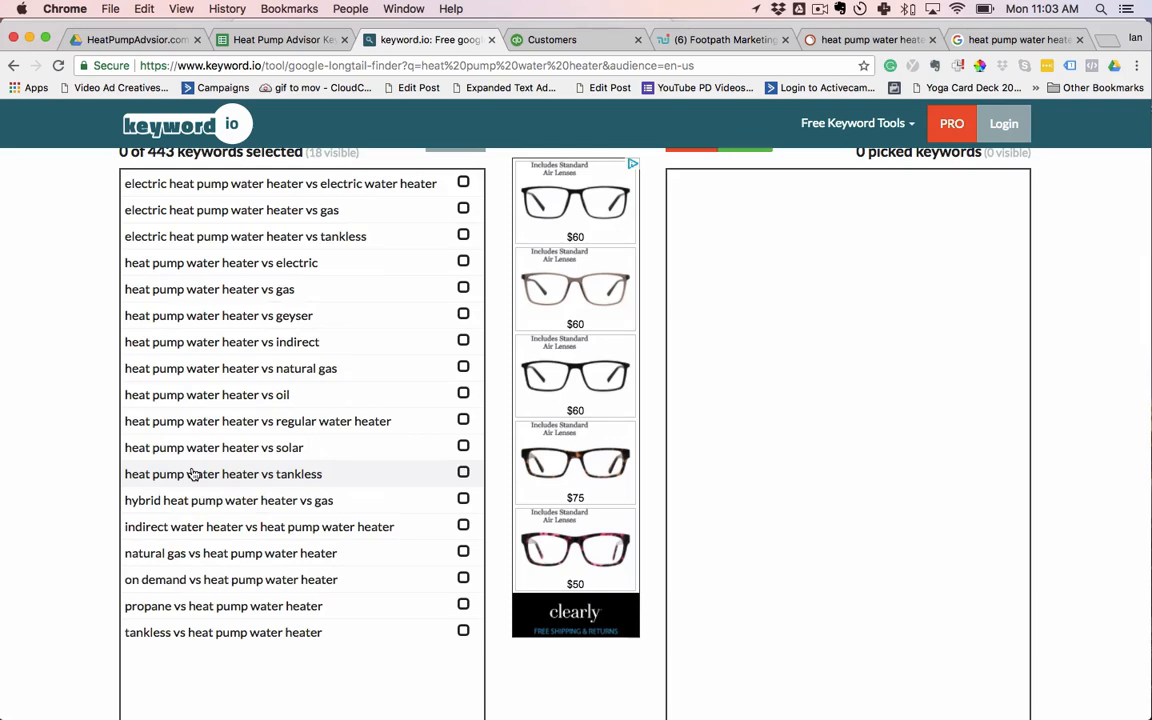
scroll(up, 3)
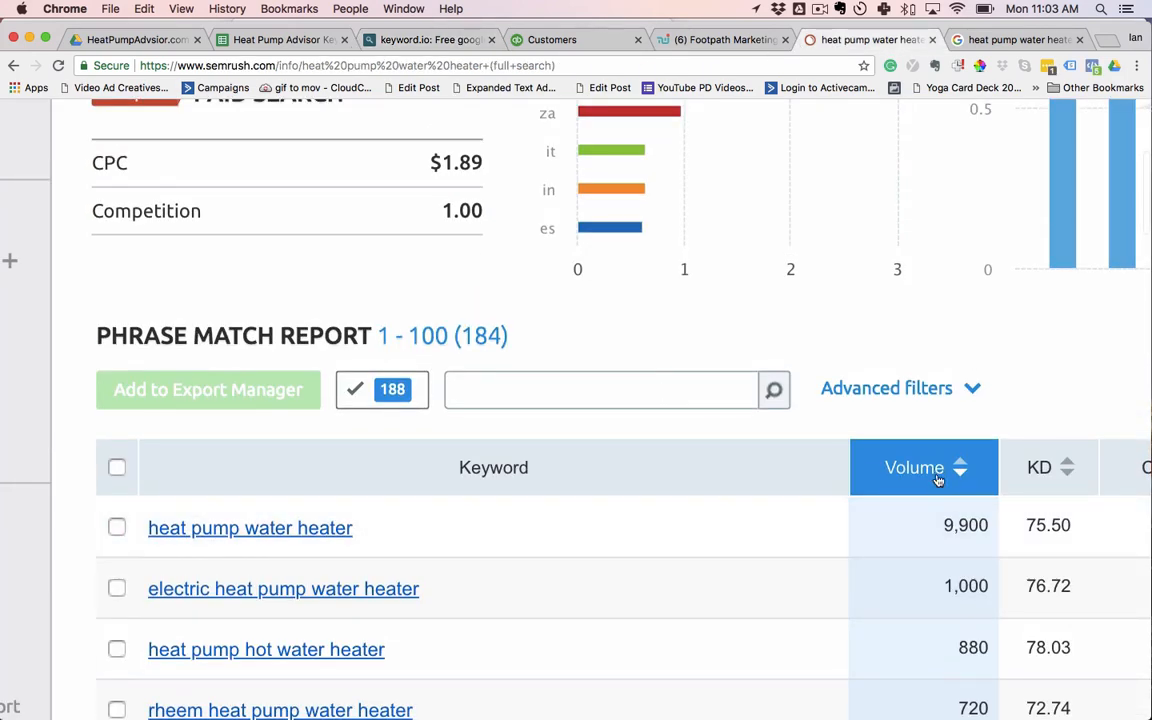
click(912, 468)
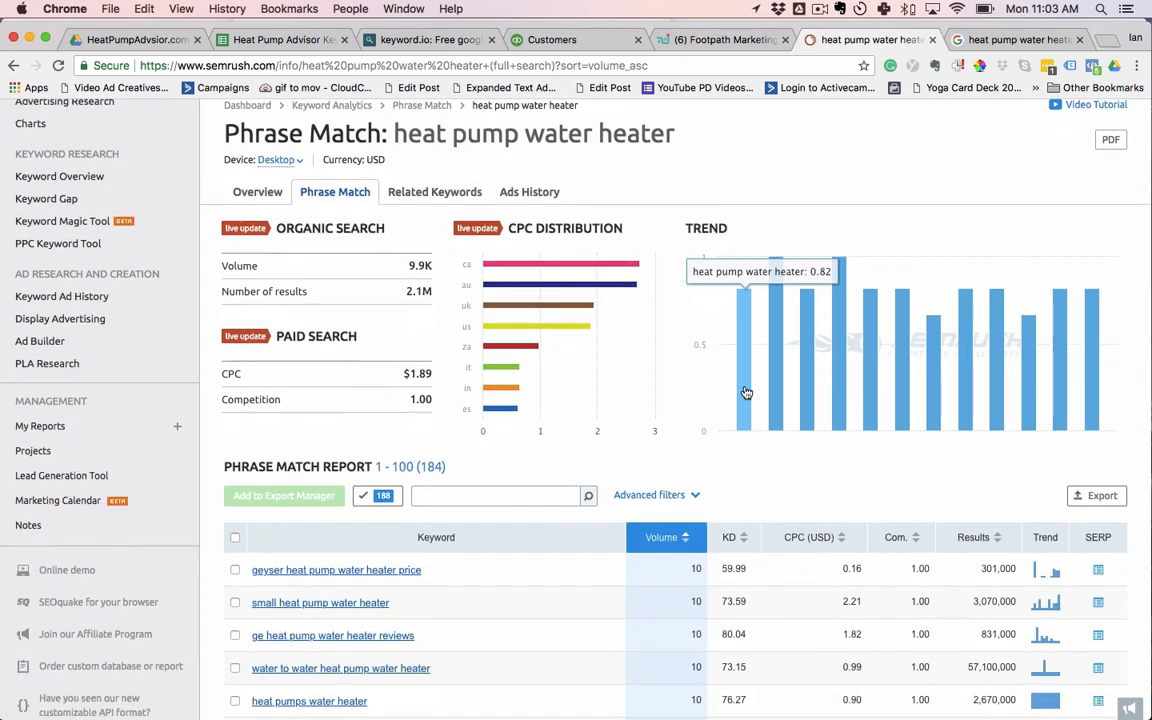
scroll(down, 3)
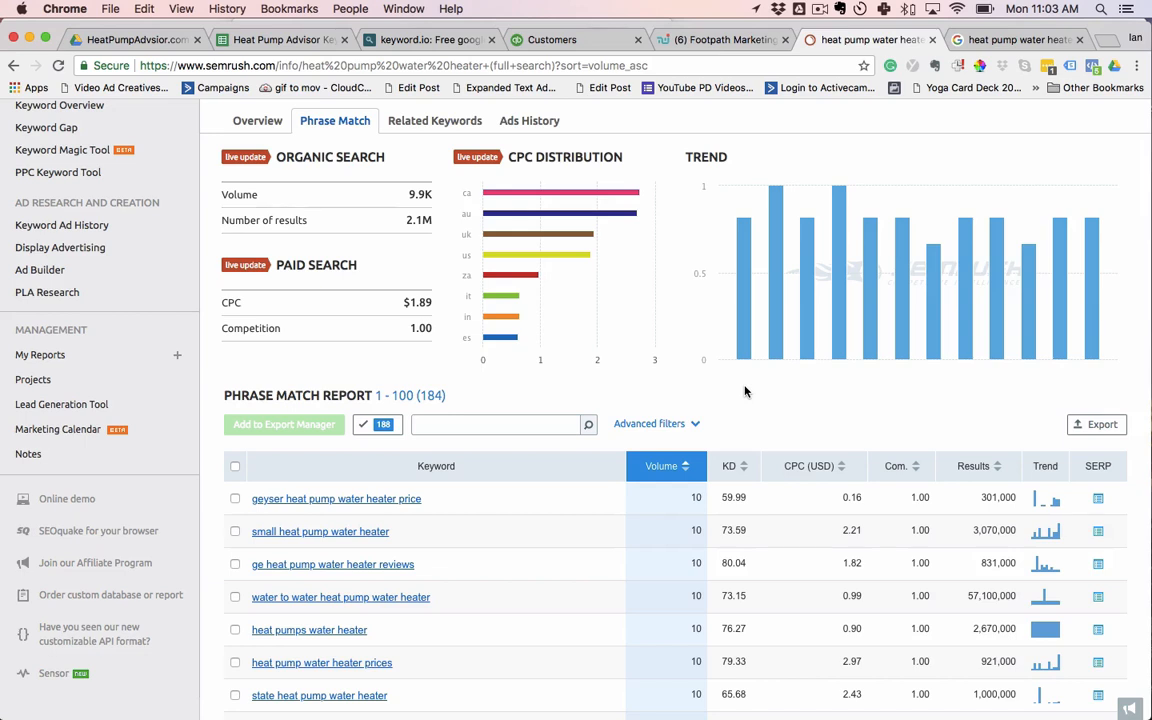
mouse_move(788, 442)
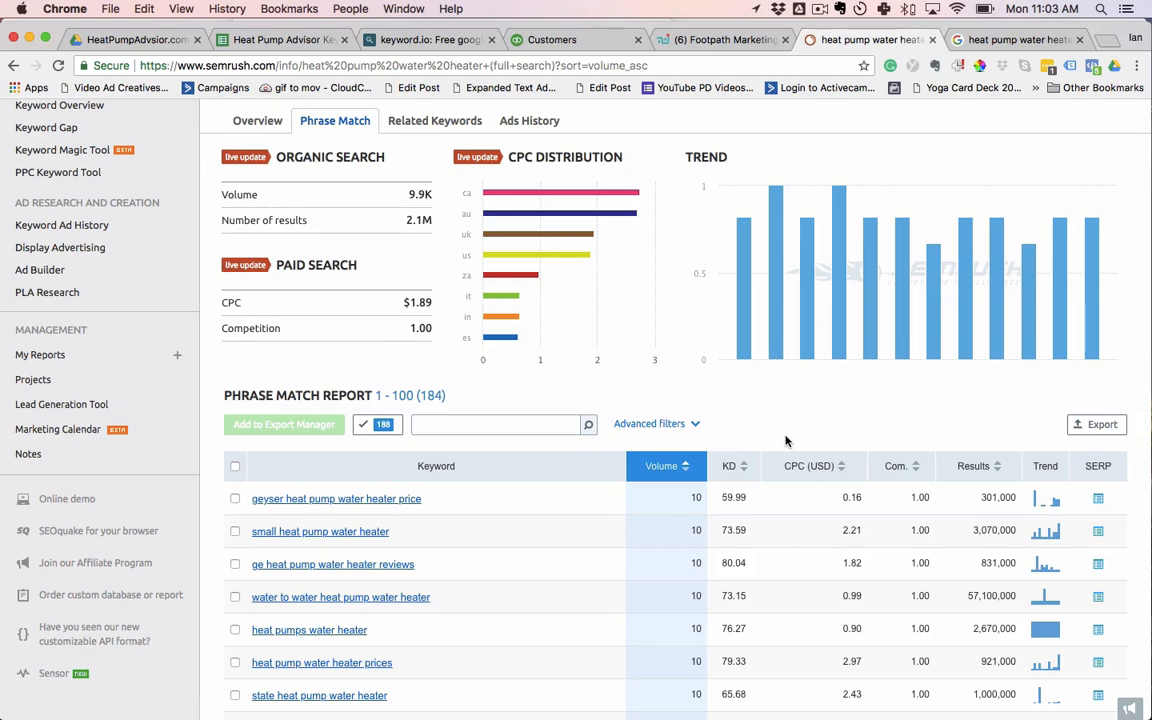
mouse_move(692, 188)
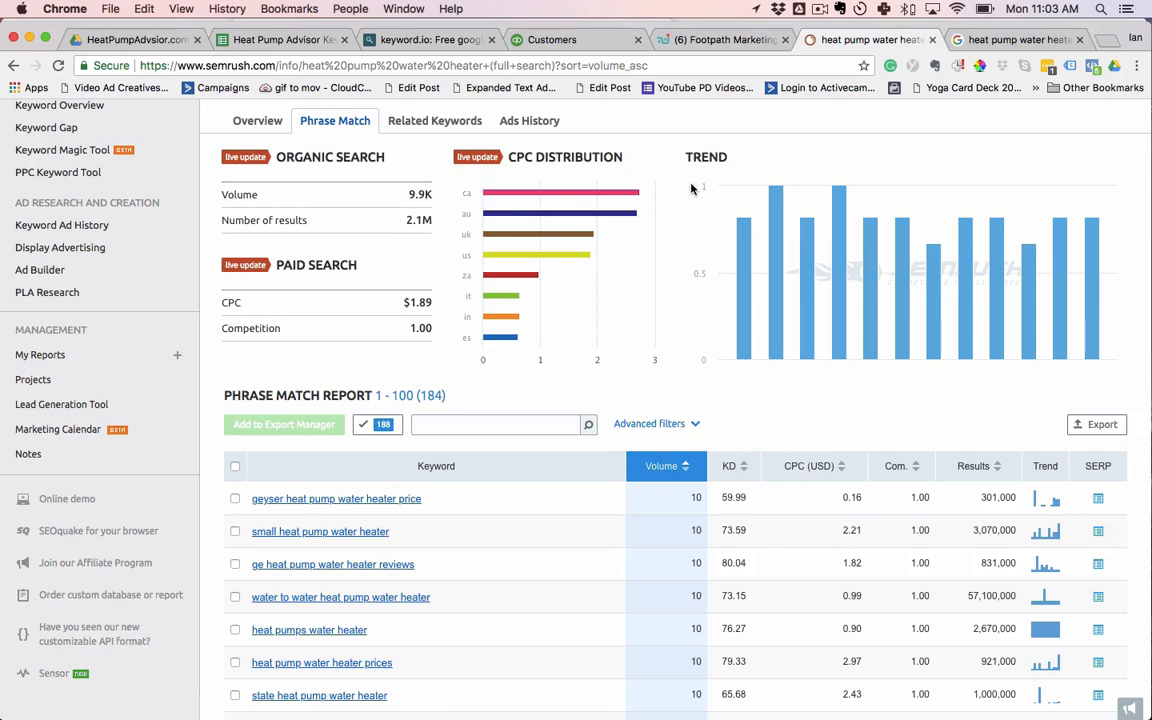
mouse_move(698, 332)
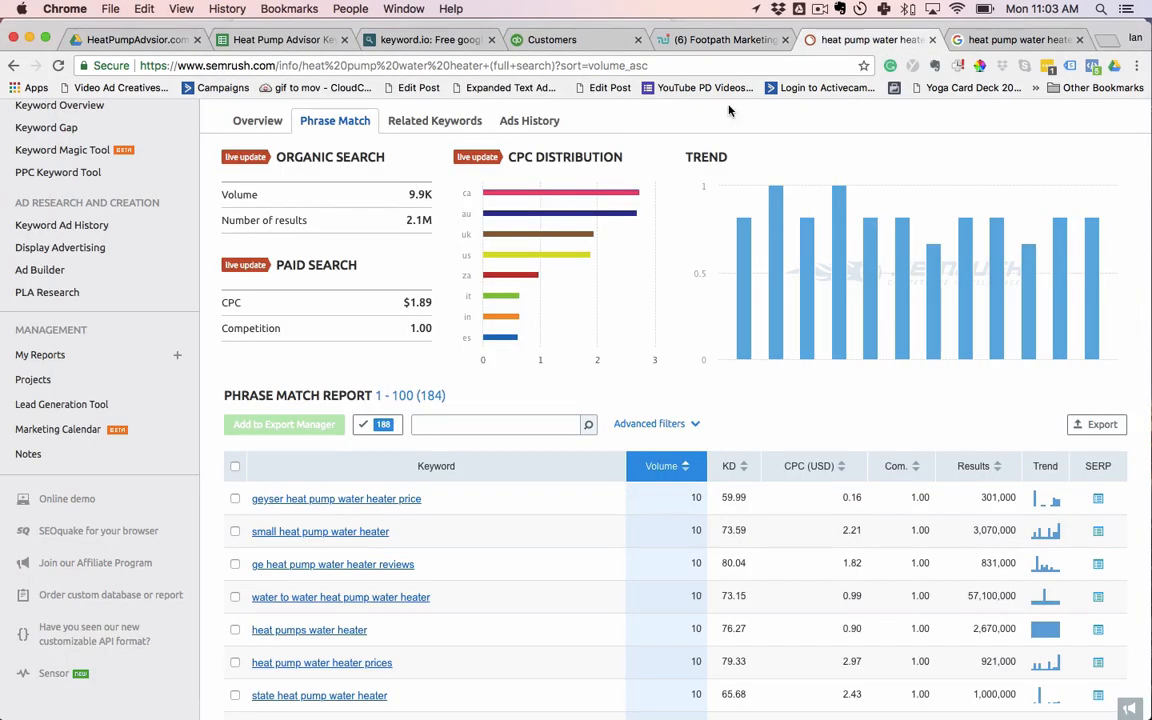
scroll(up, 3)
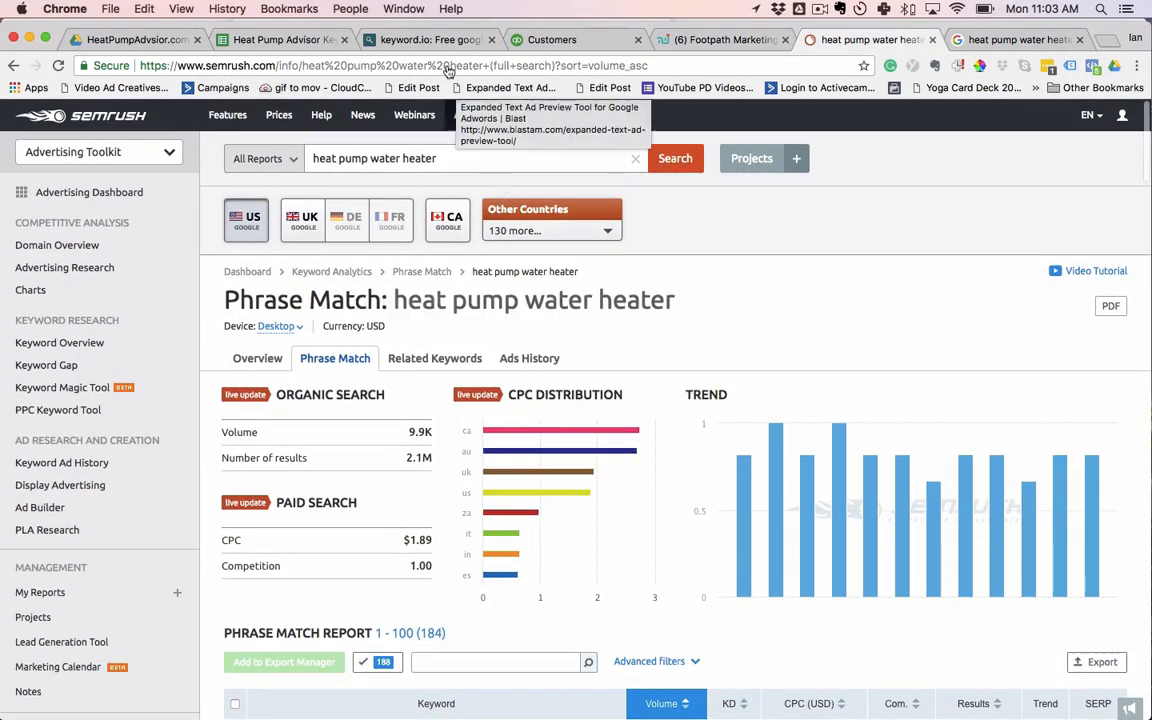
scroll(down, 3)
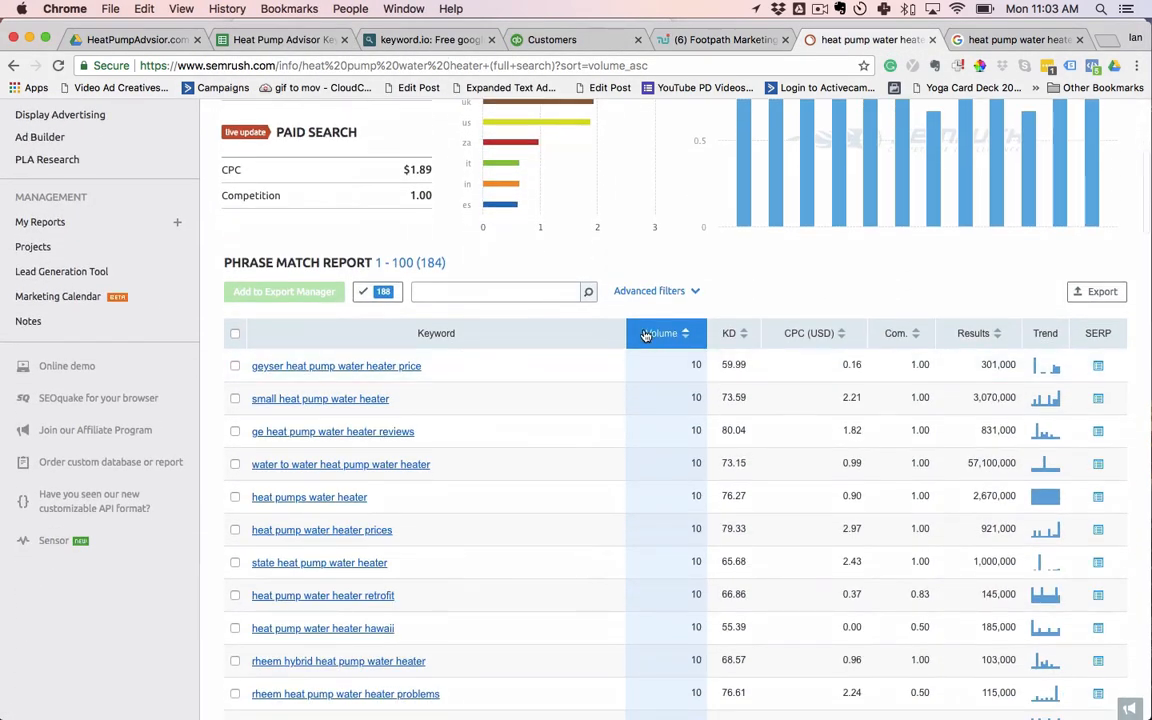
click(662, 332)
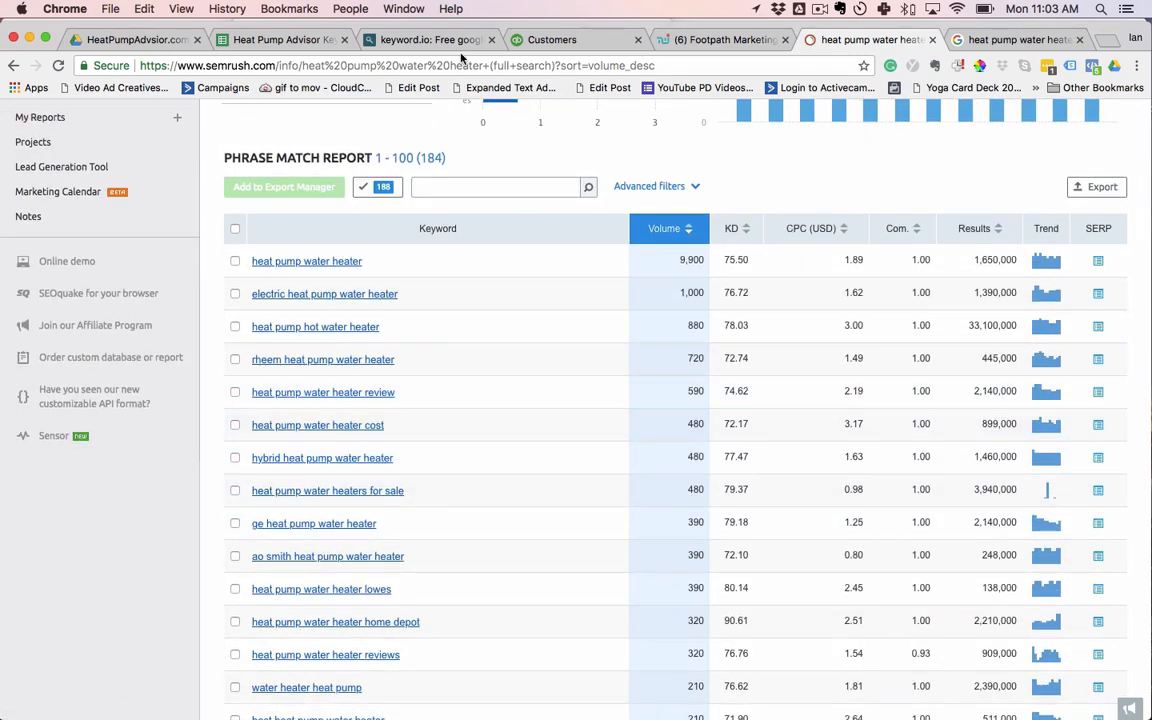
Return to keyword.io and browse the full unfiltered list of 443 suggestions
click(430, 40)
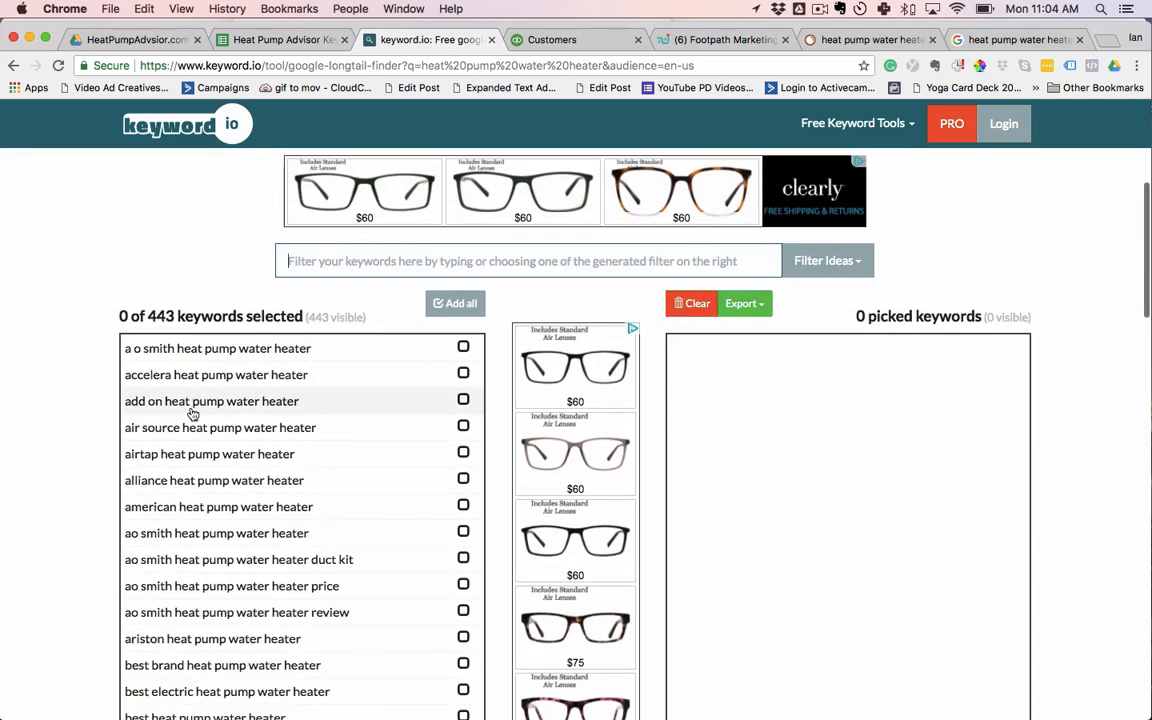
scroll(down, 3)
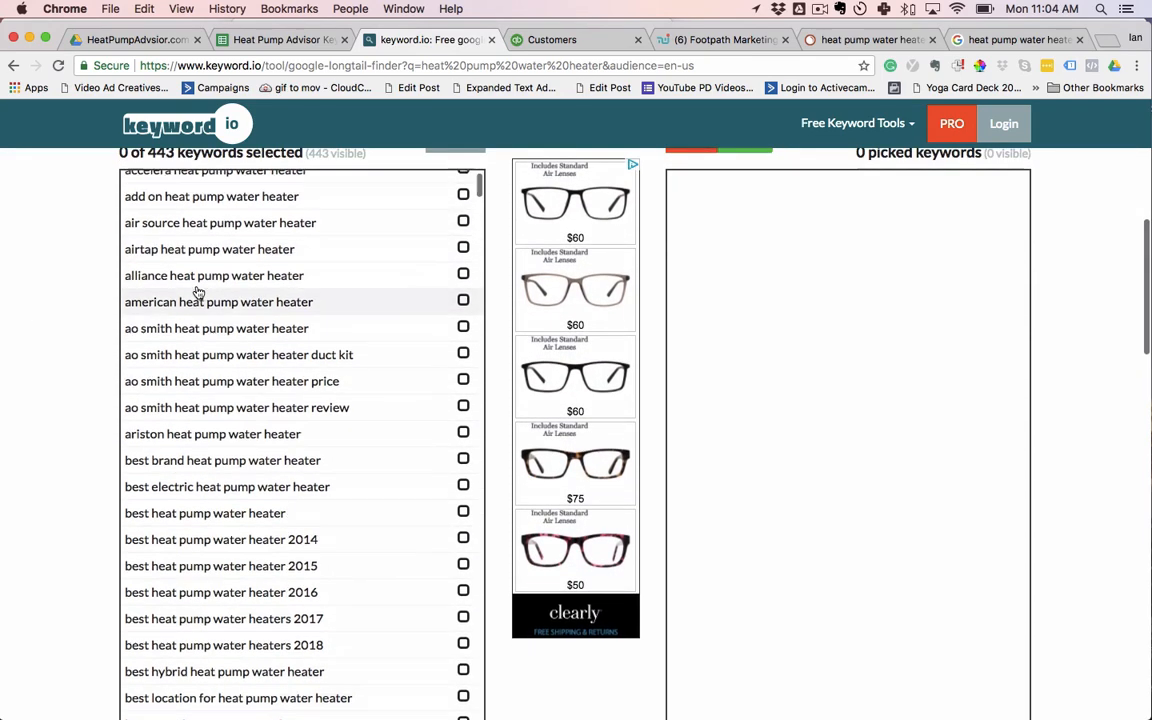
scroll(up, 3)
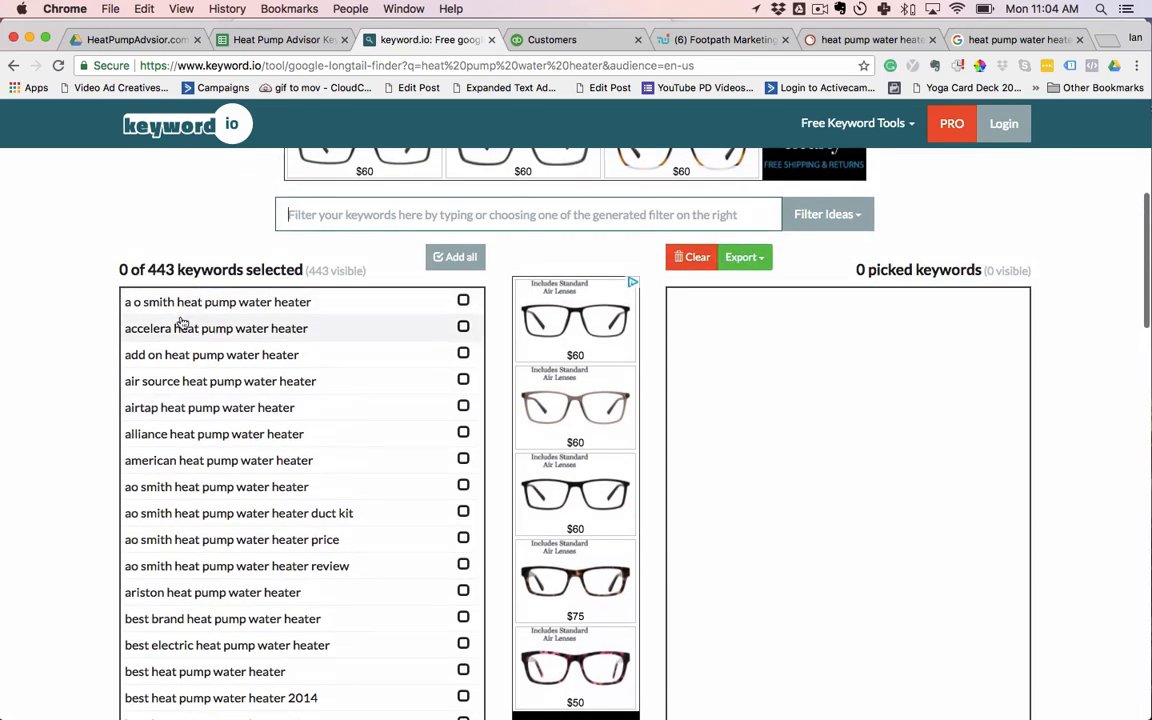
mouse_move(188, 380)
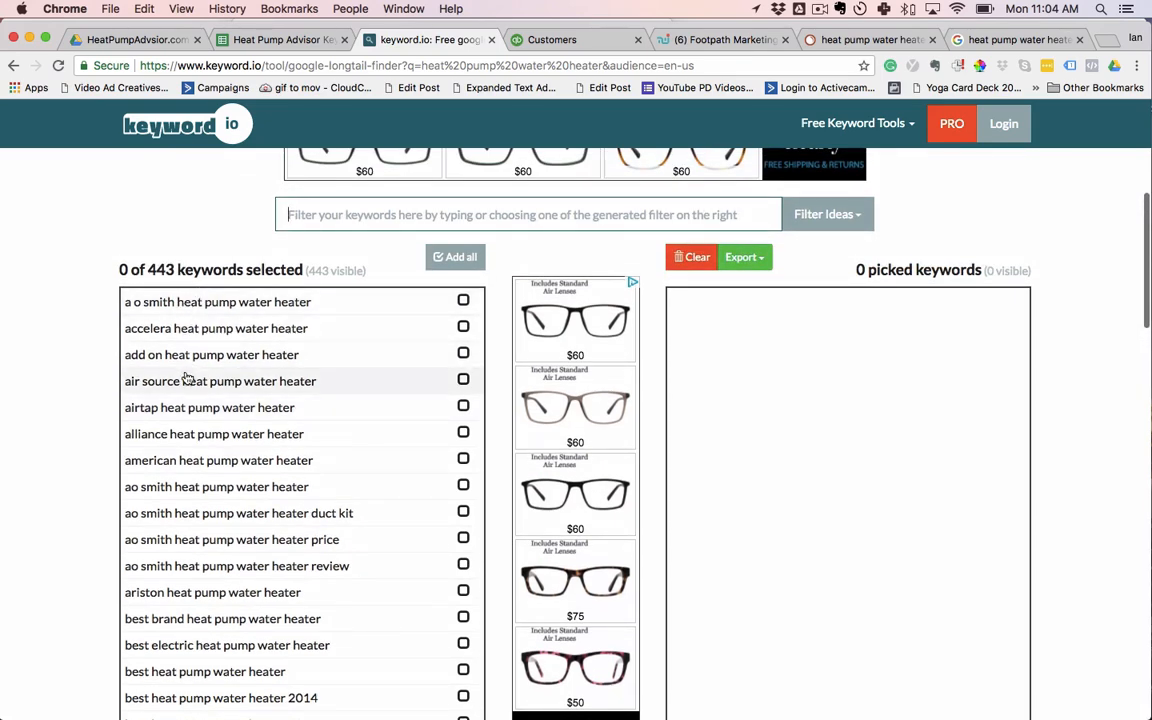
scroll(down, 3)
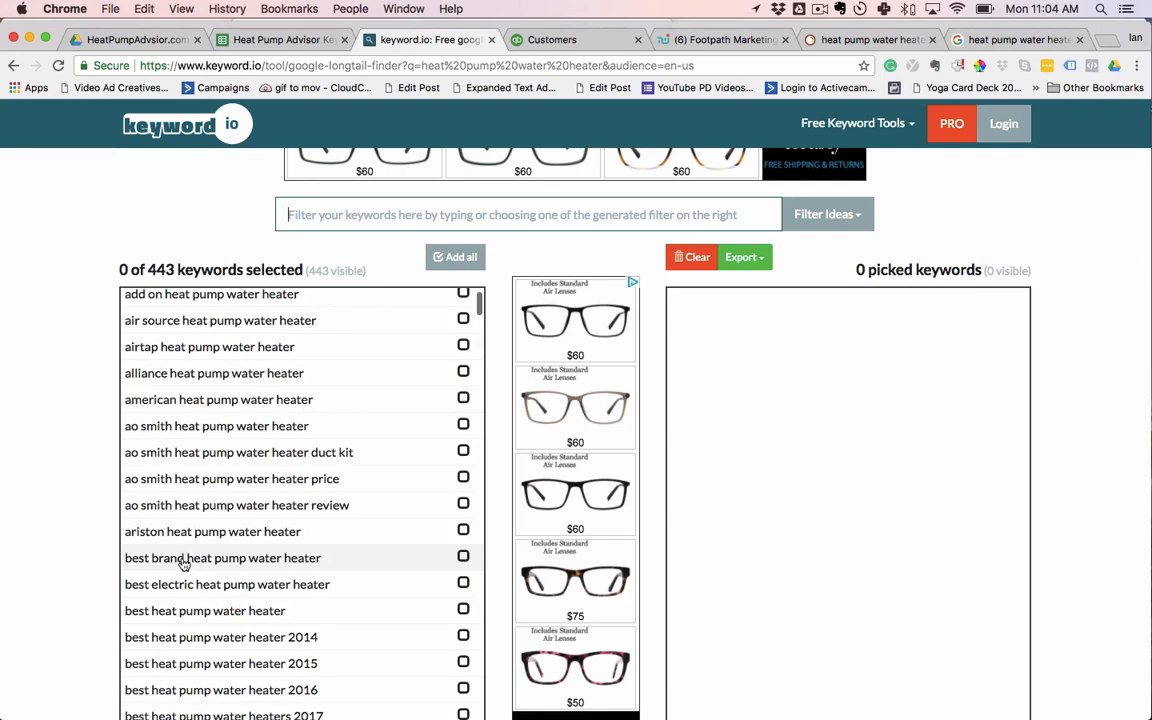
scroll(down, 3)
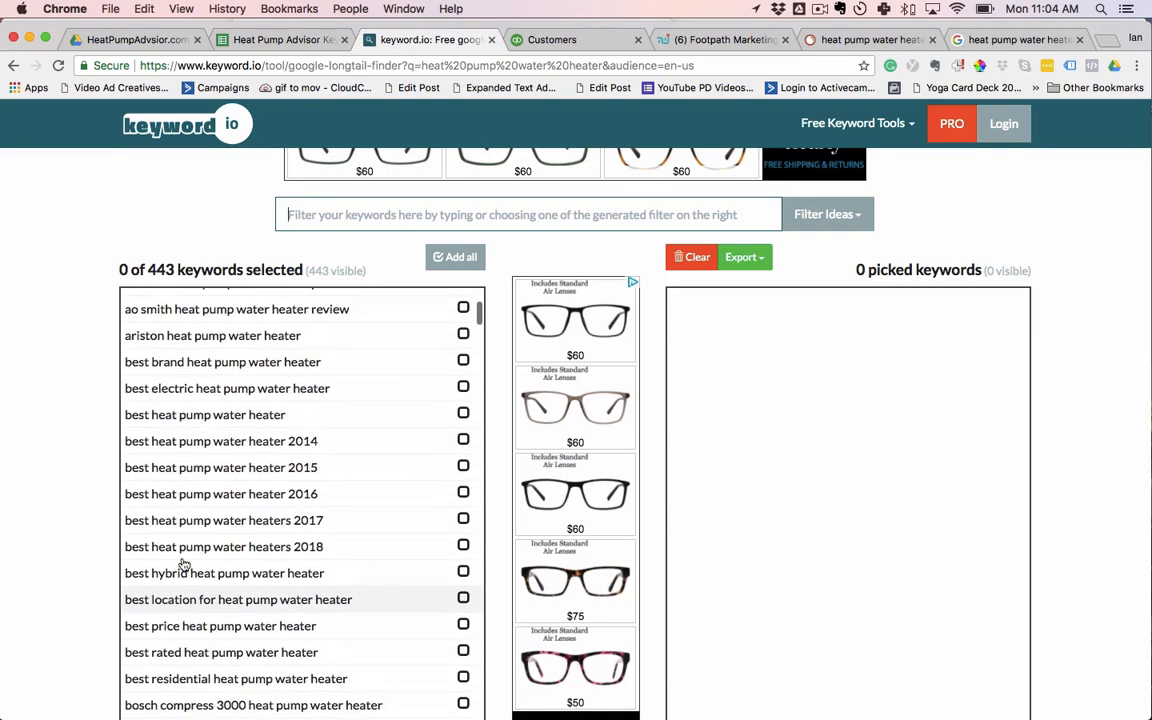
scroll(up, 3)
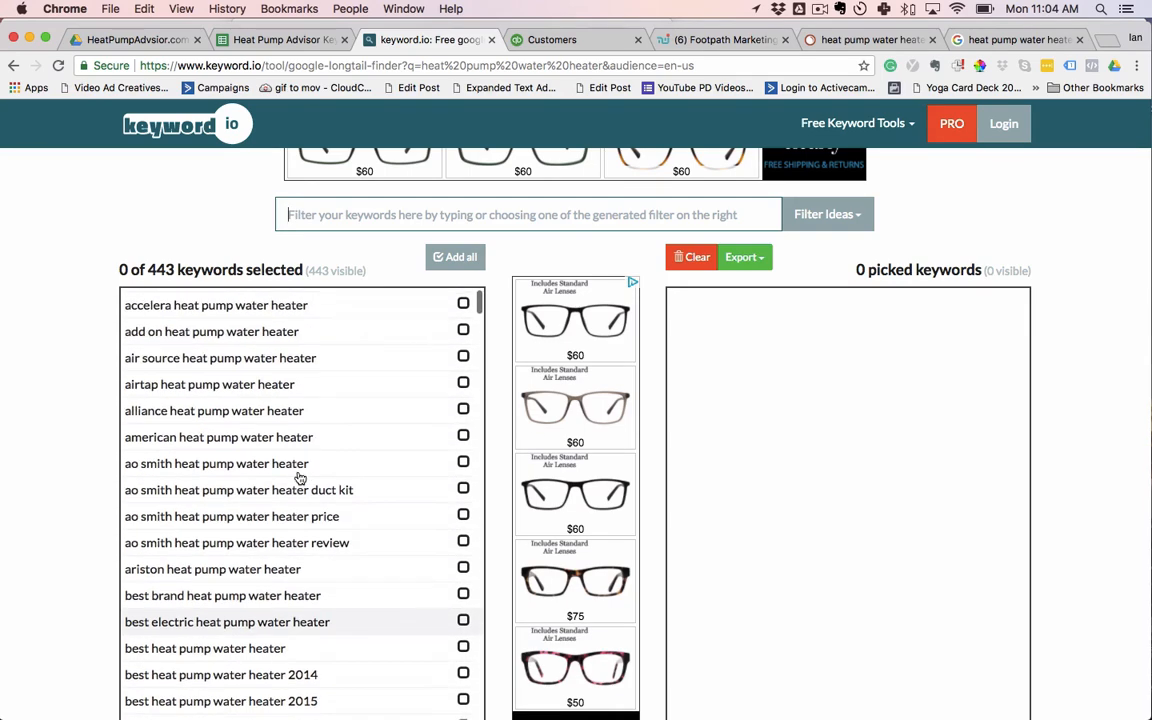